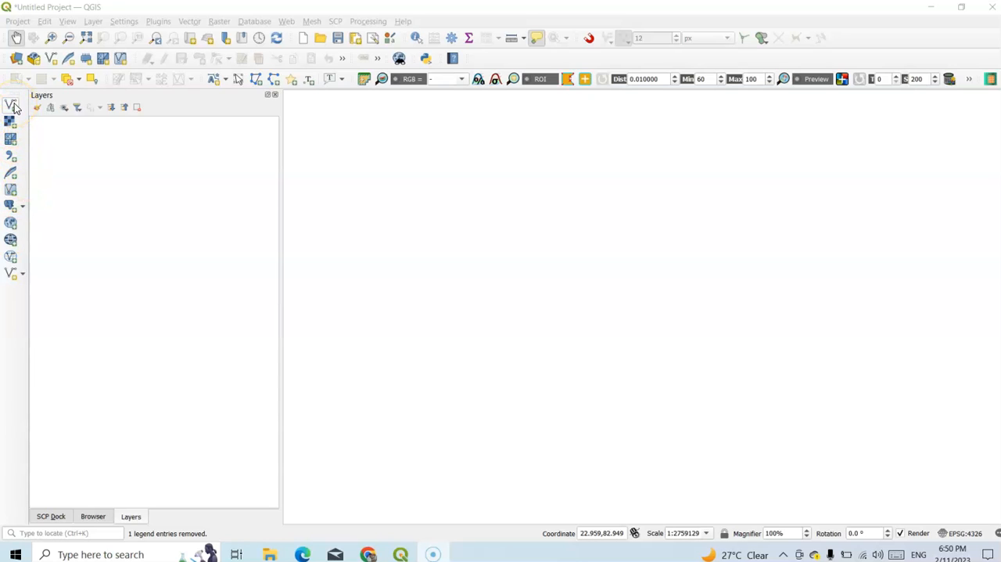
- Bring up the Data Source Manager and start browsing for a vector dataset
left_click(13, 107)
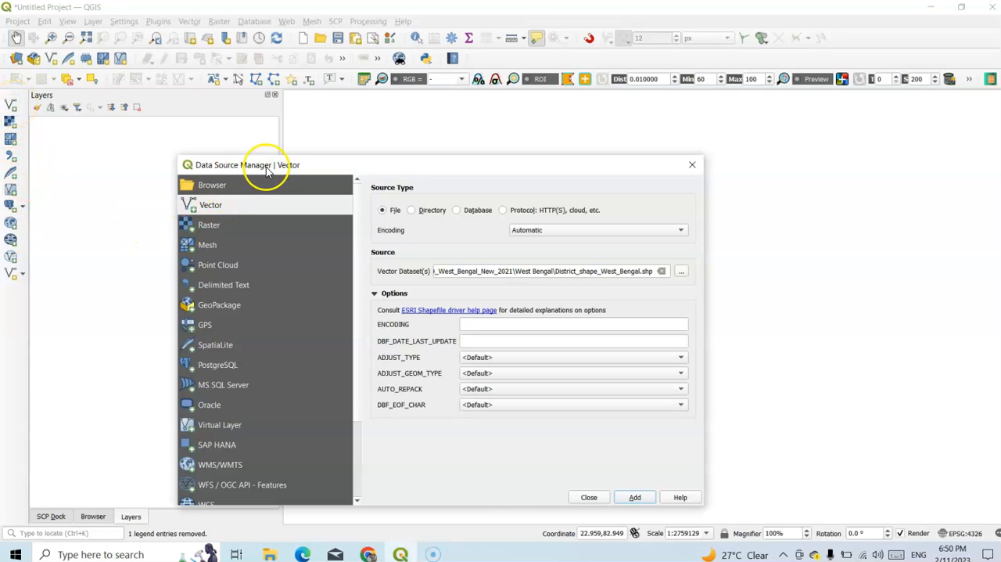
left_click_drag(266, 164, 259, 97)
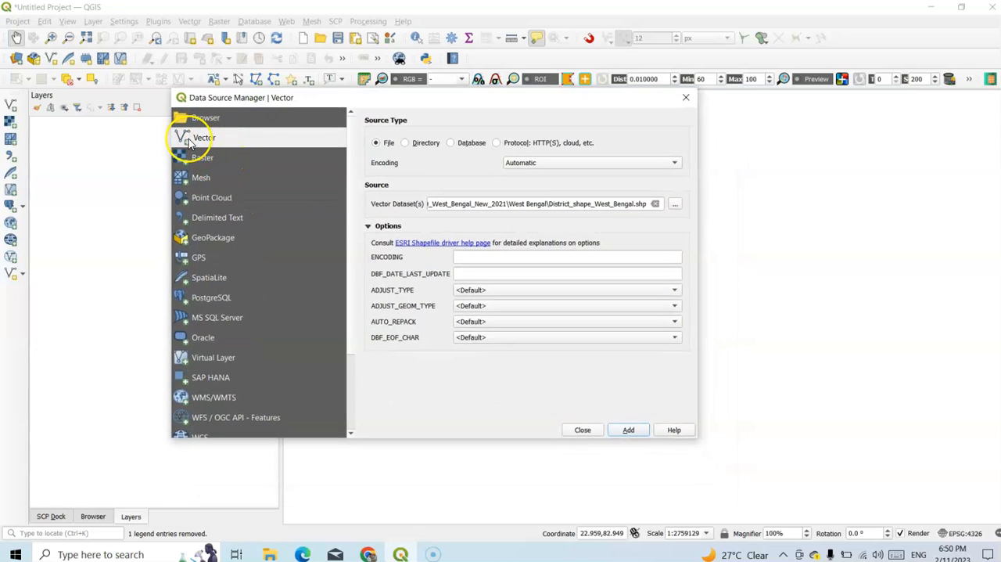
mouse_move(197, 144)
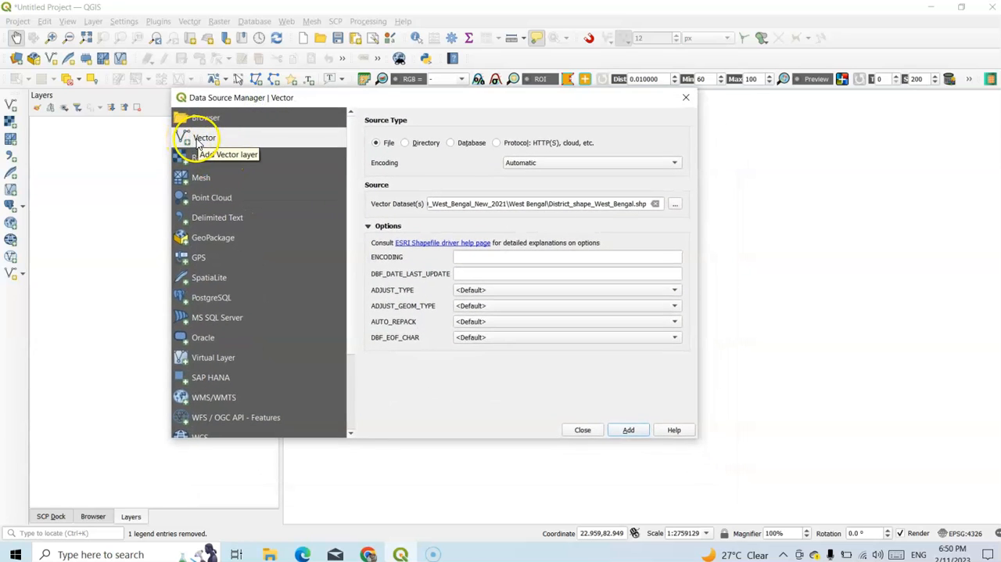
left_click(655, 204)
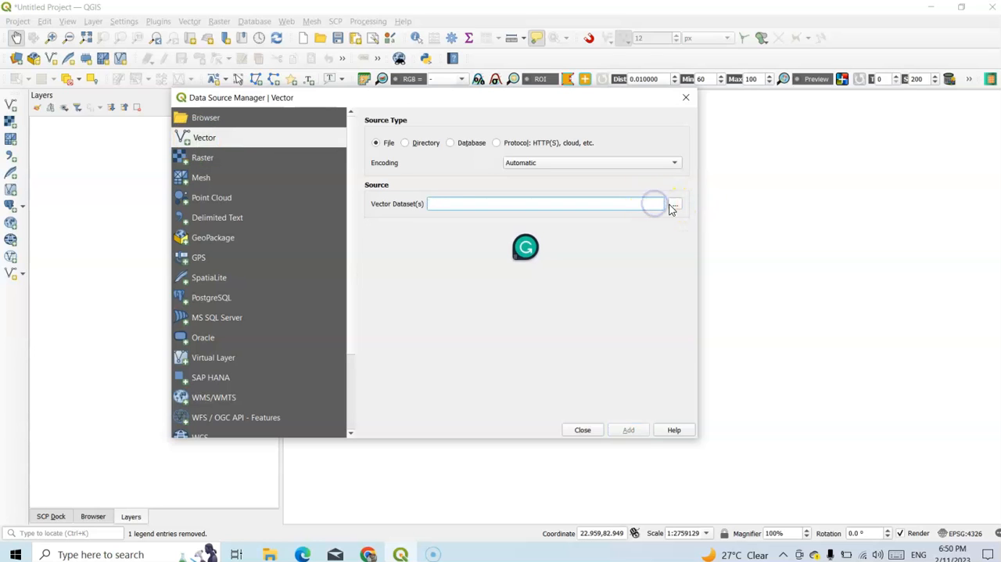
mouse_move(672, 206)
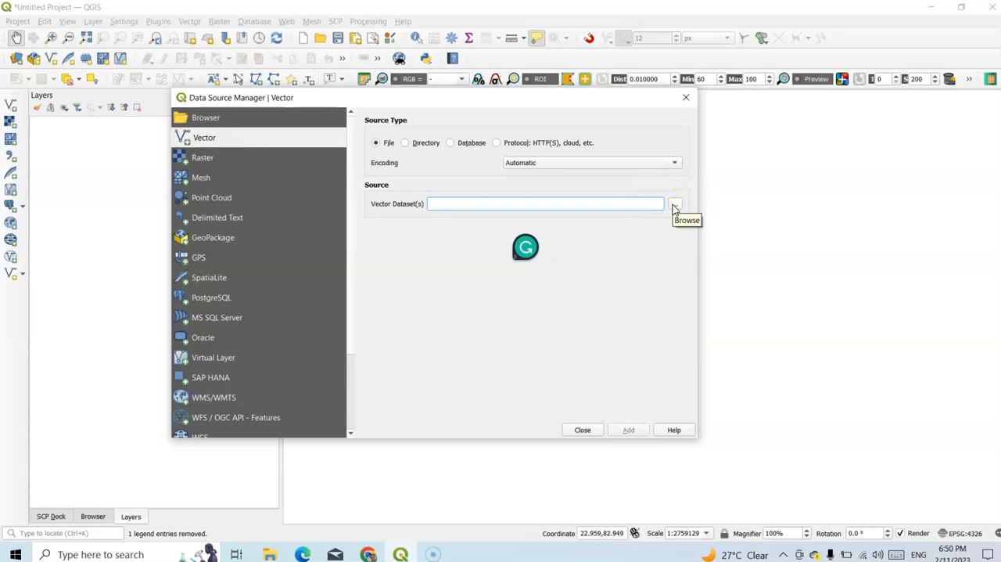
left_click(674, 203)
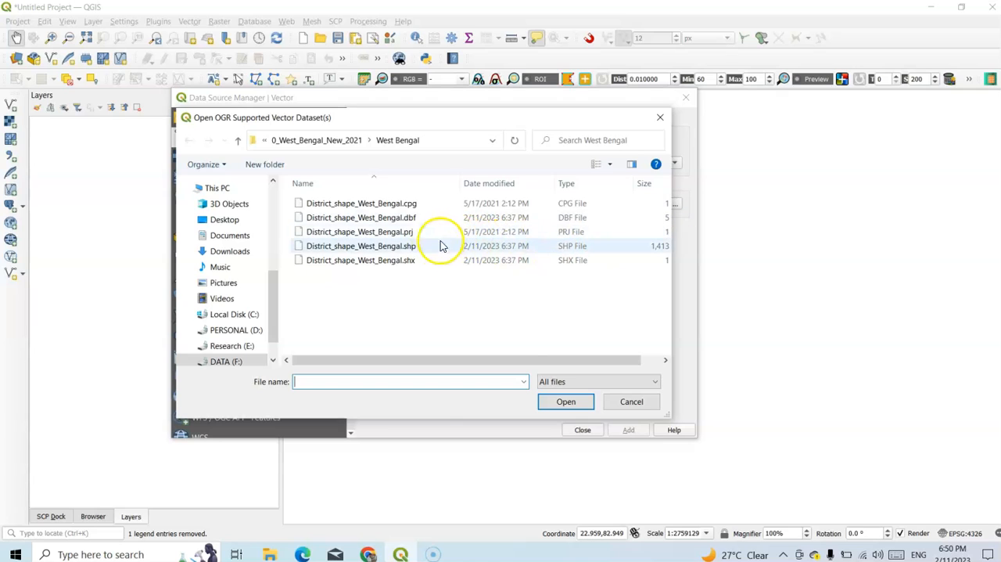
- Add District_shape_West_Bengal.shp as a vector layer and dismiss the manager
left_click(360, 245)
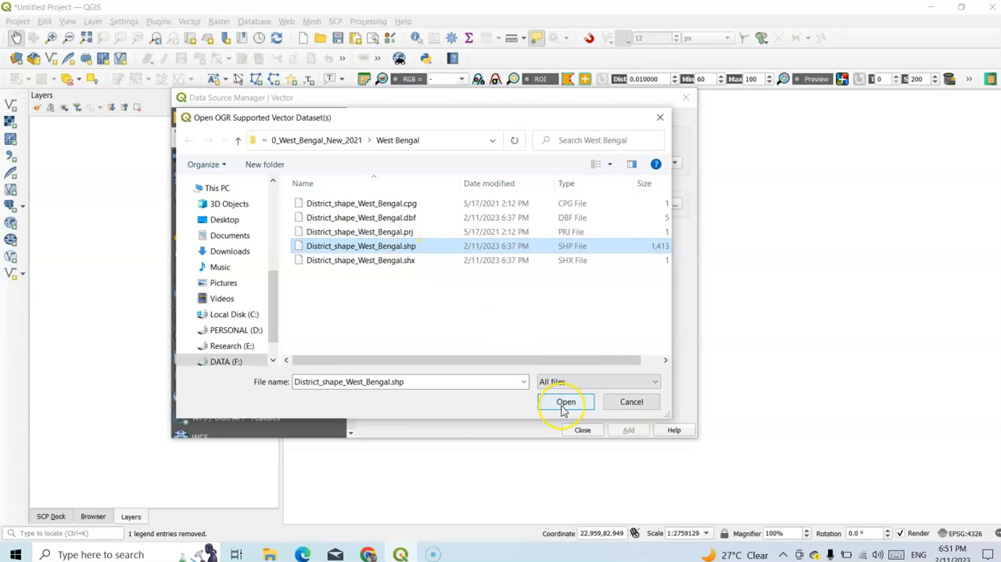
left_click(566, 400)
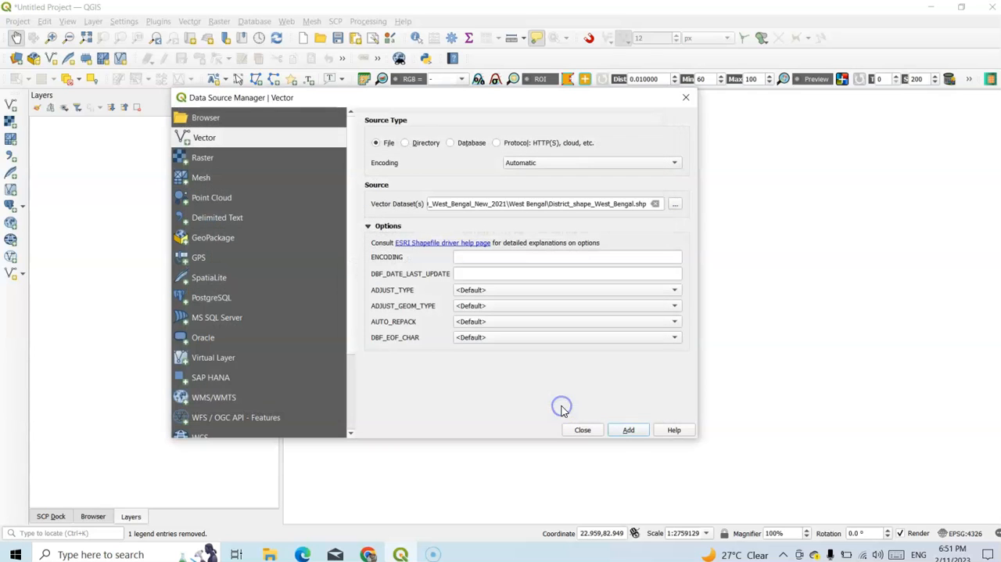
left_click(629, 429)
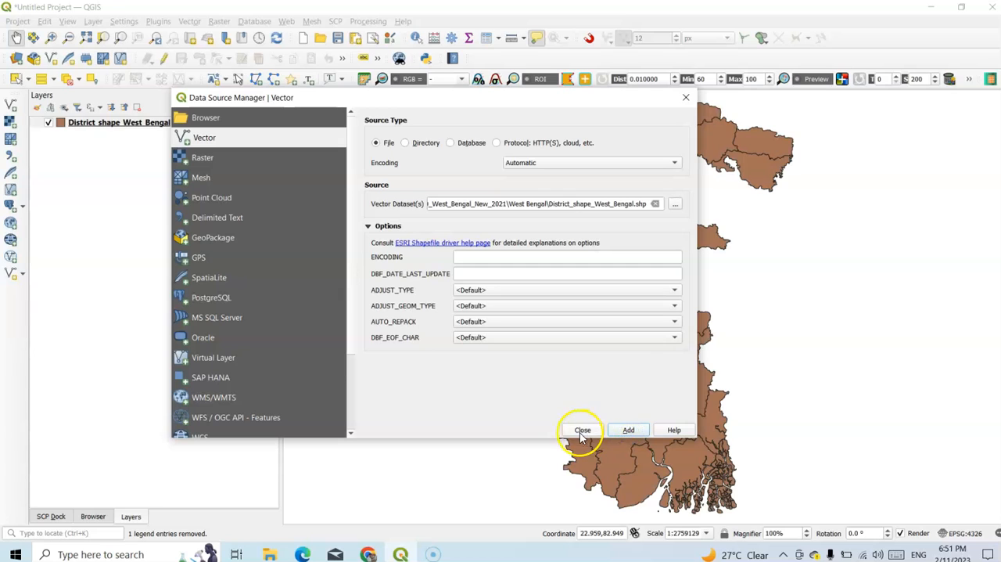
left_click(582, 429)
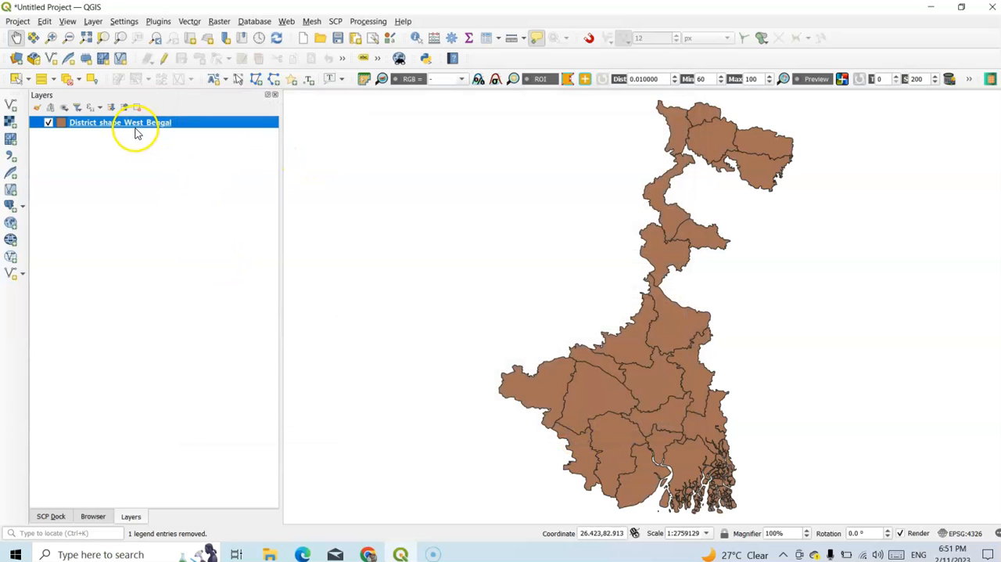
right_click(119, 122)
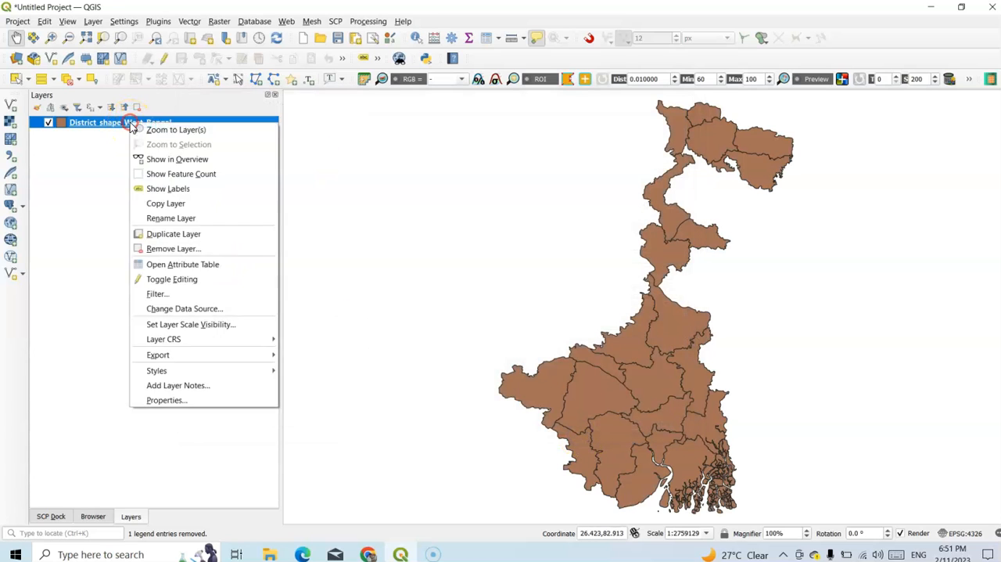
mouse_move(165, 401)
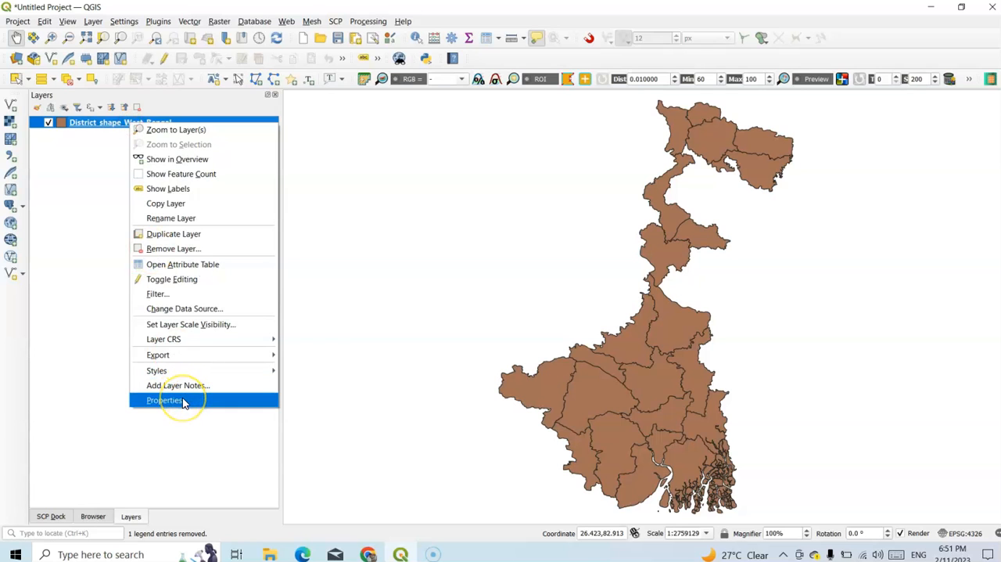
left_click(165, 401)
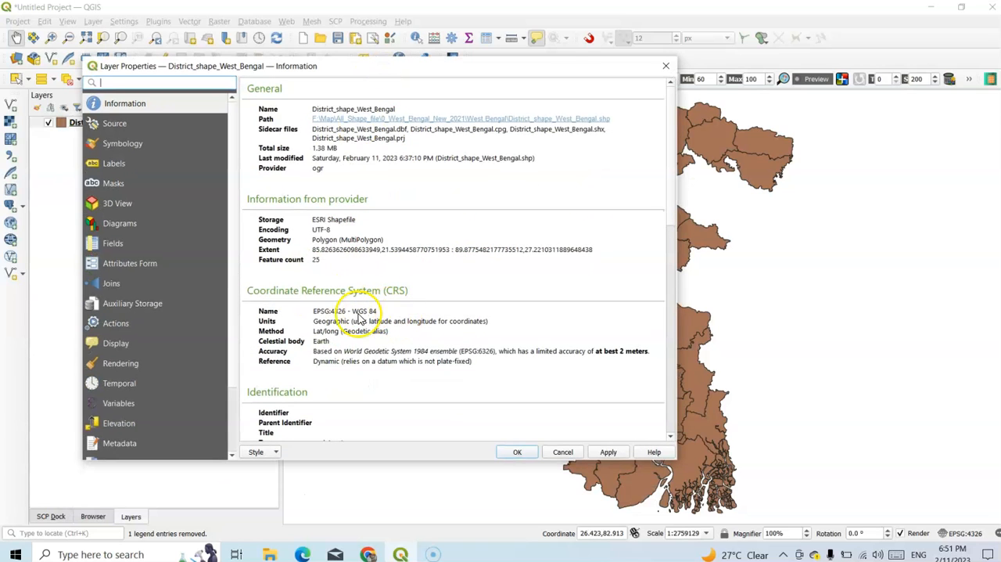
mouse_move(321, 334)
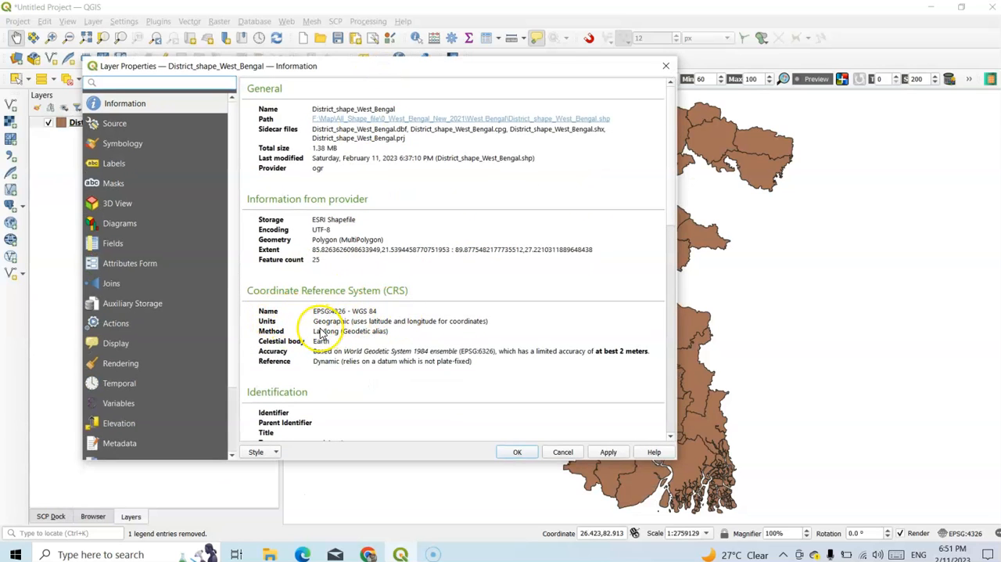
double_click(336, 320)
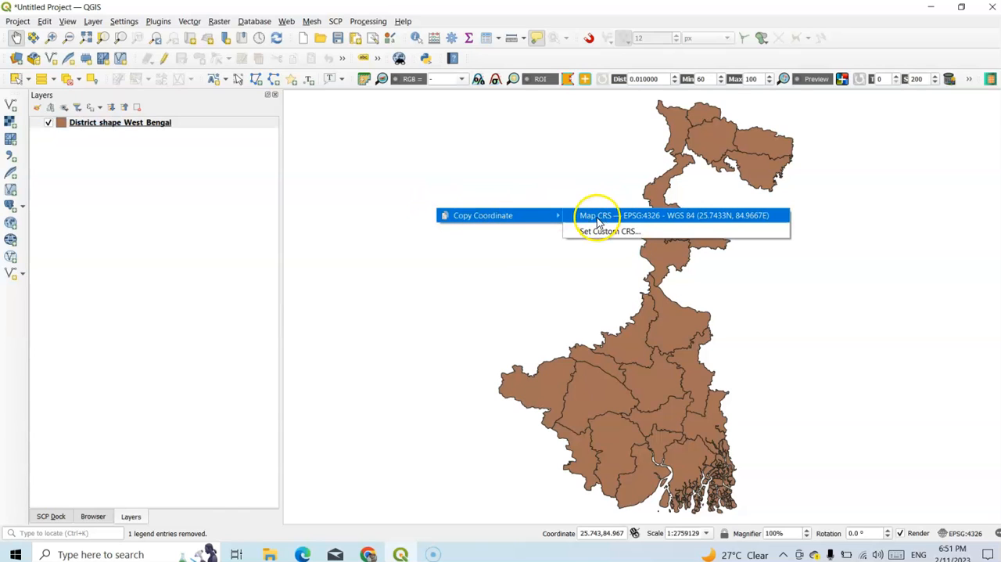
mouse_move(670, 219)
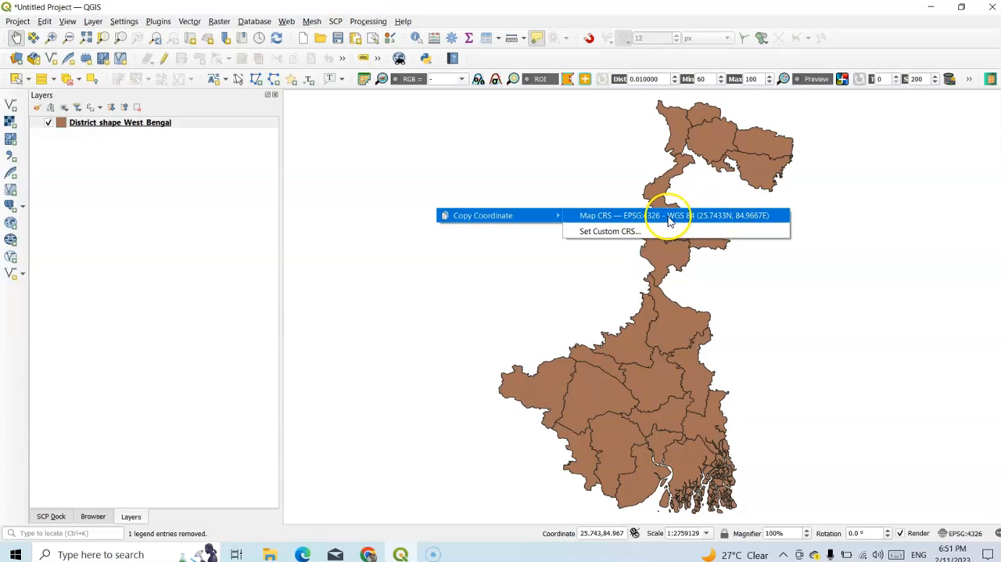
mouse_move(336, 97)
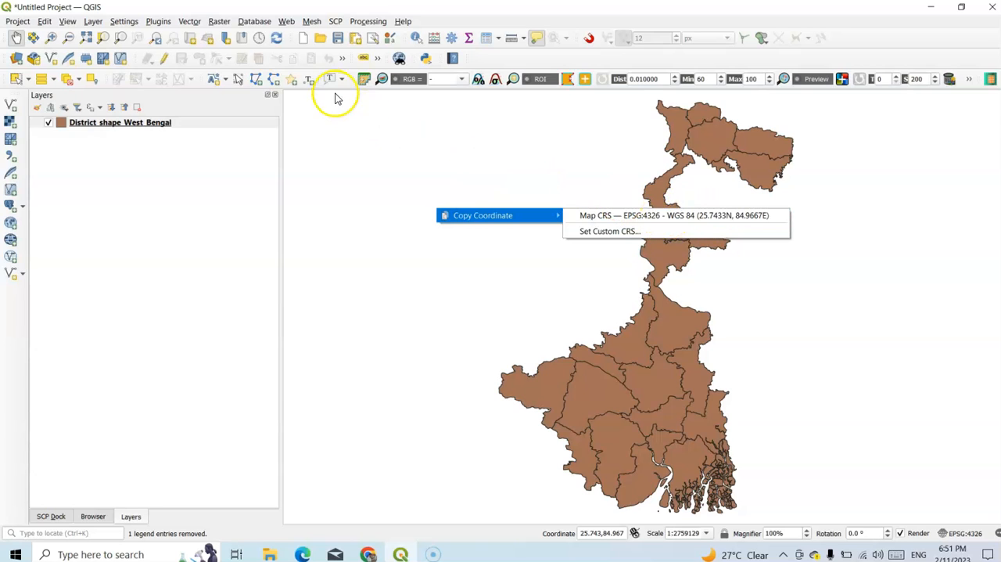
- Launch the Reproject Layer tool from the vector data management tools
left_click(189, 22)
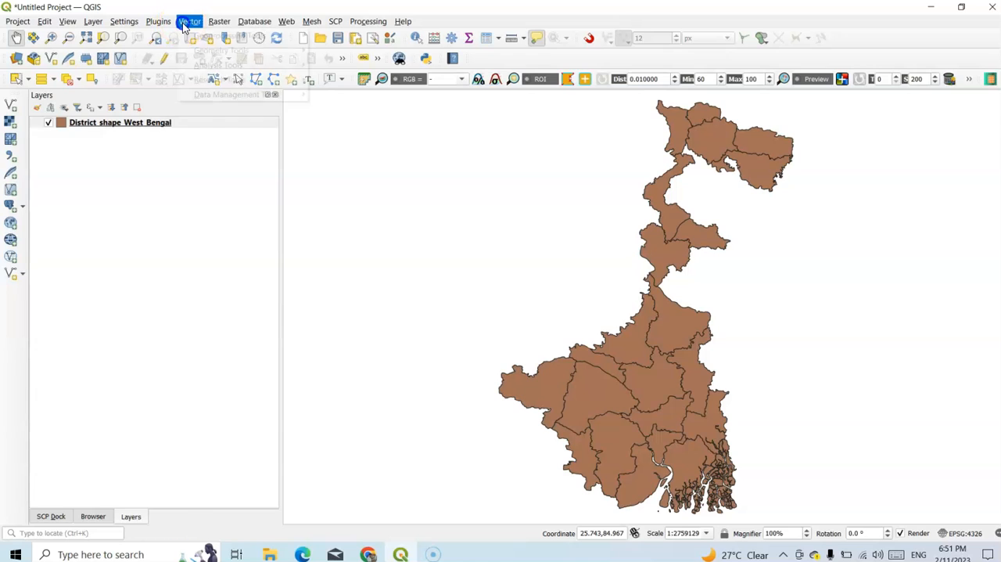
left_click(189, 22)
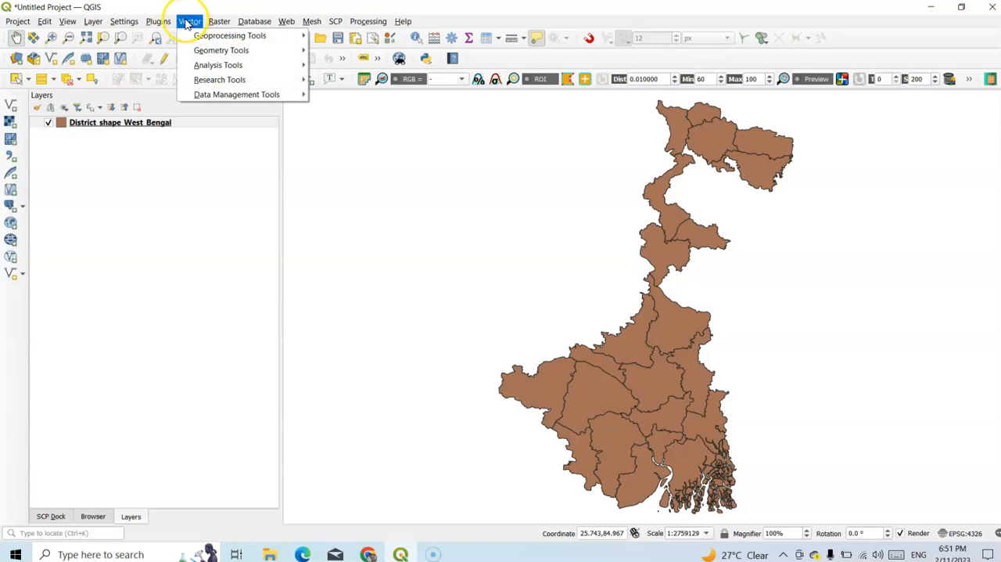
mouse_move(219, 79)
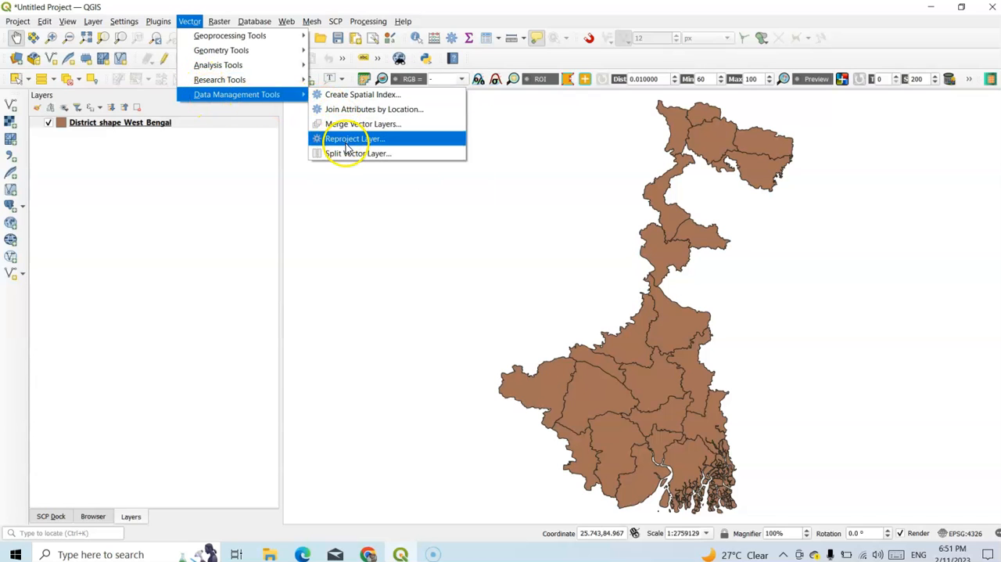
left_click(353, 138)
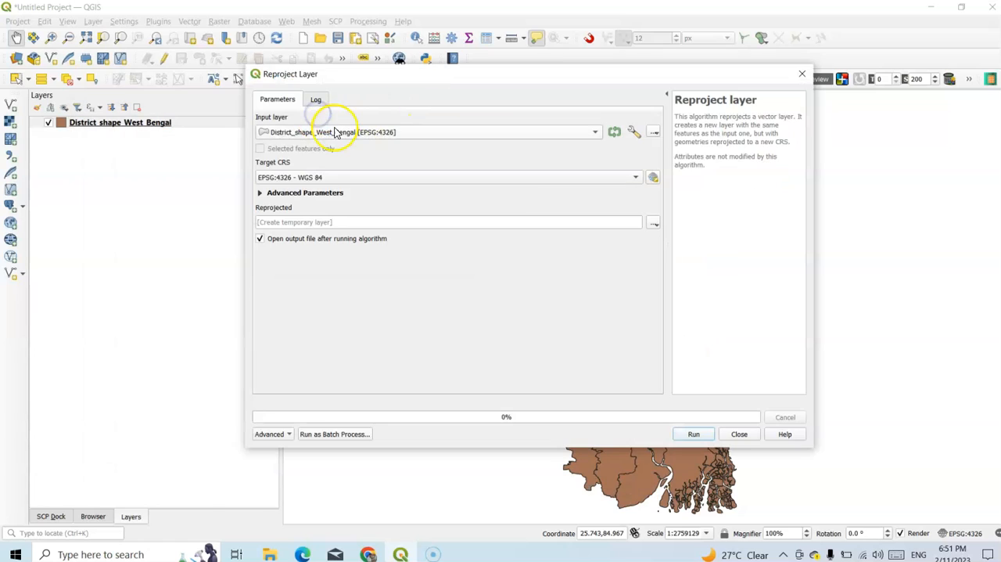
mouse_move(388, 174)
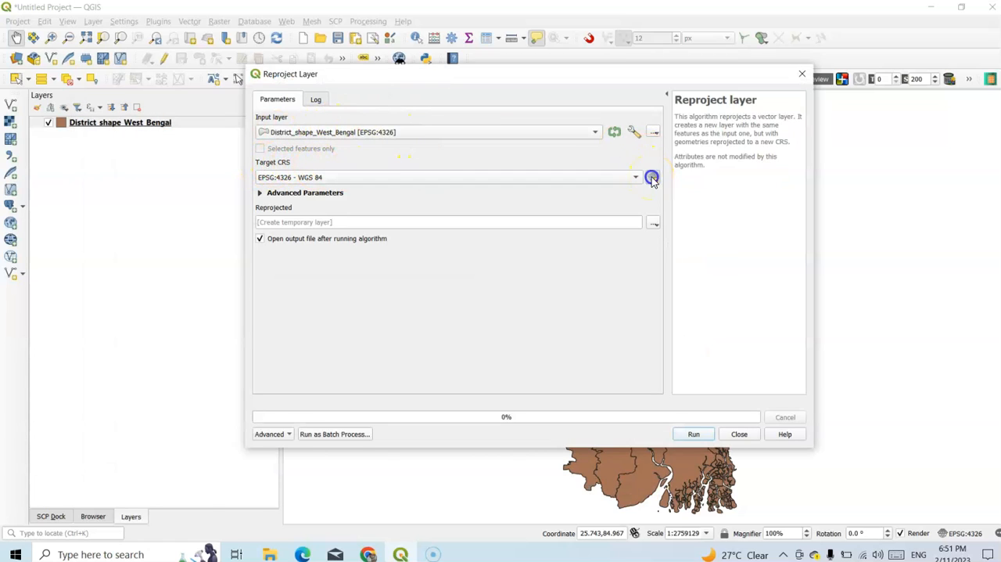
- Set the target CRS to UTM zone 45N (EPSG:32245) by searching '45N'
left_click(652, 177)
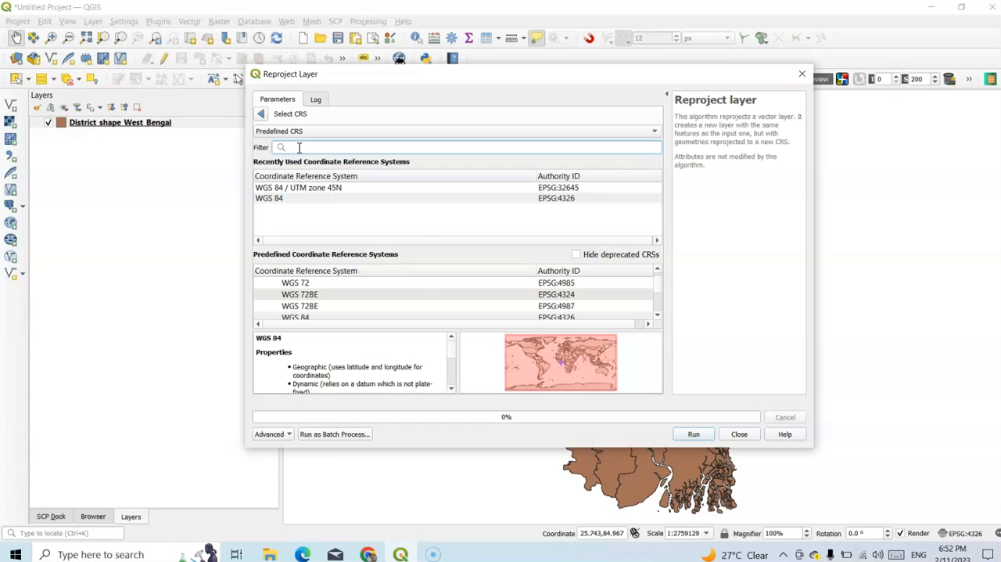
type("45N")
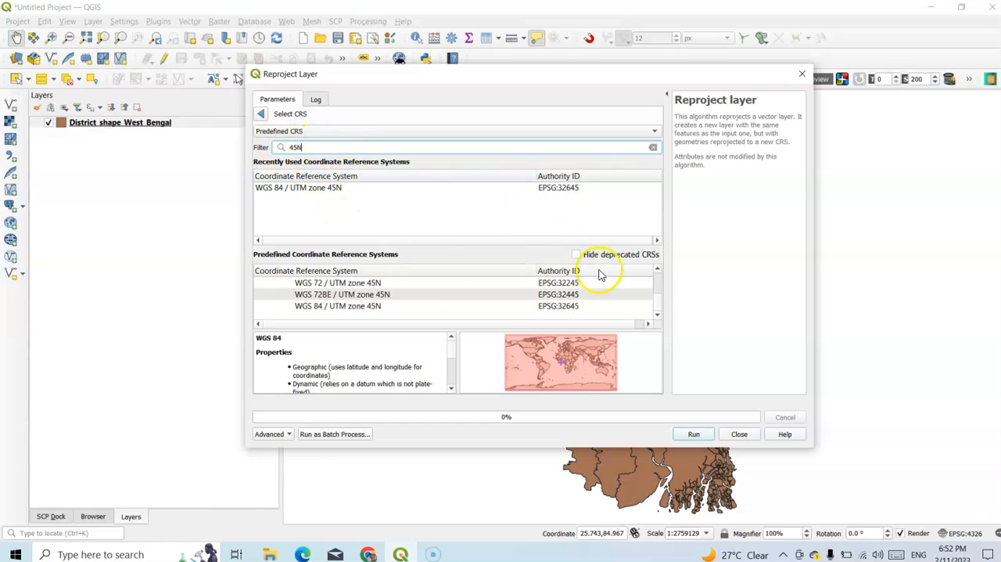
mouse_move(348, 294)
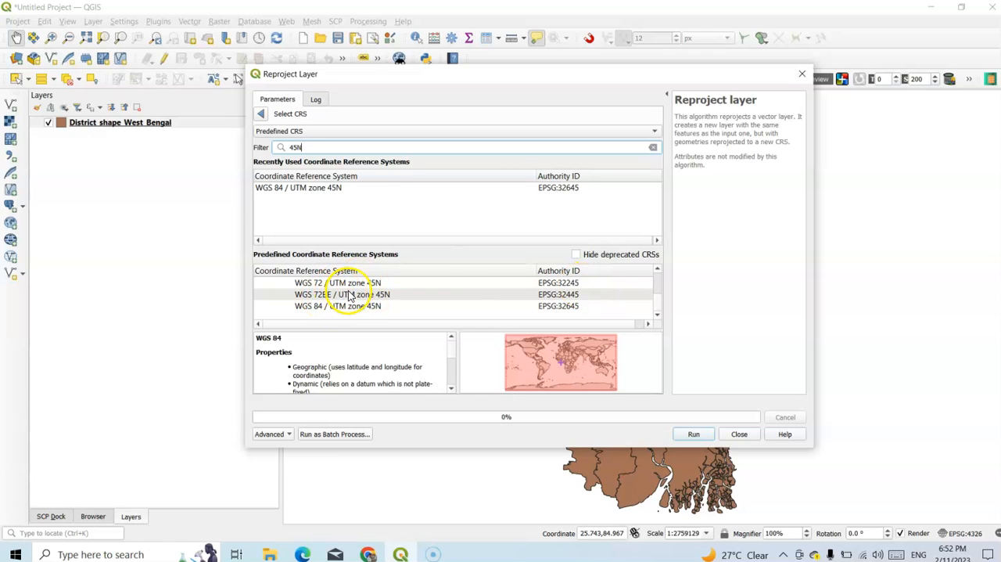
left_click(341, 295)
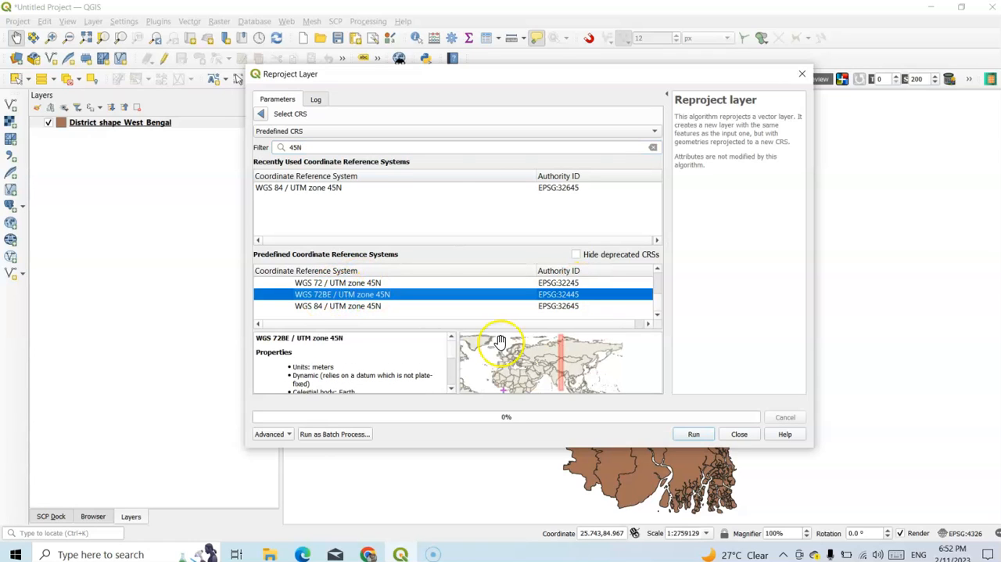
mouse_move(561, 403)
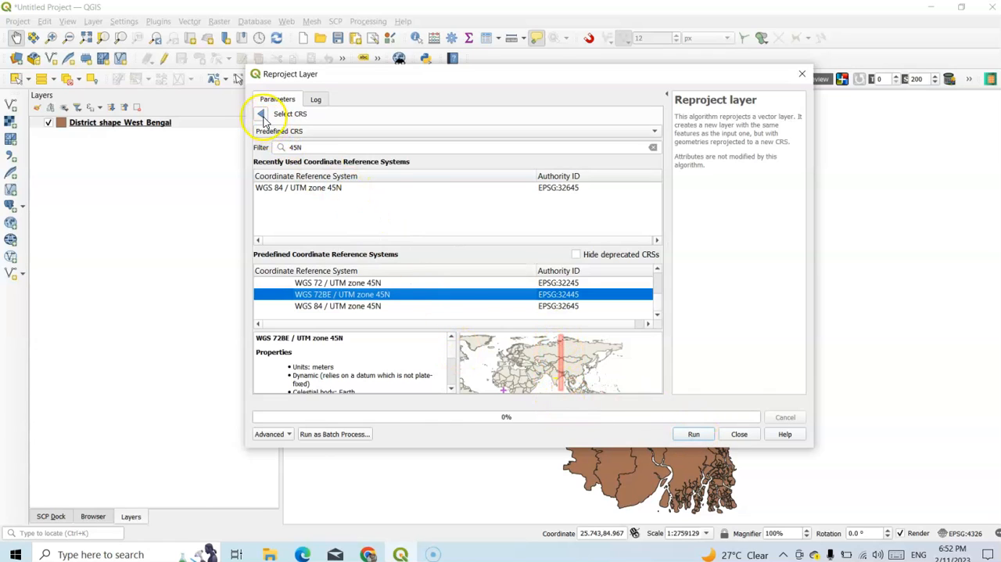
left_click(263, 113)
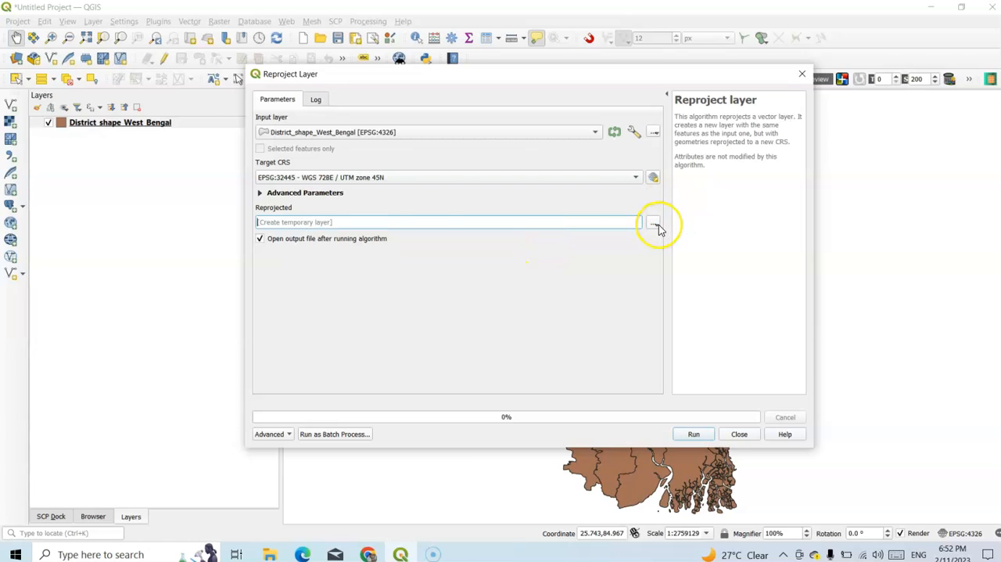
- Choose Save to File and browse to the 0_West_Bengal_New_2021 folder on the DATA drive
left_click(654, 222)
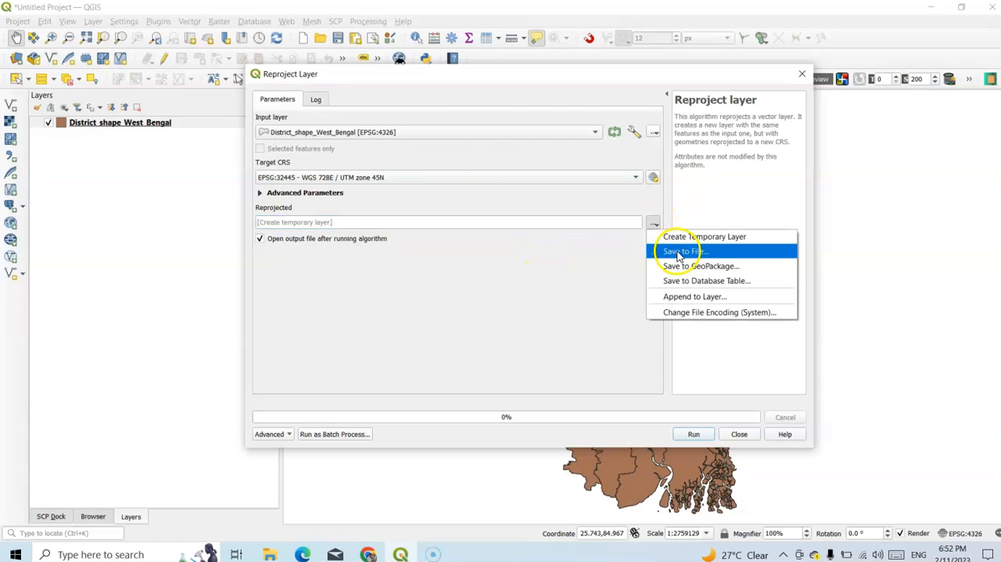
left_click(686, 250)
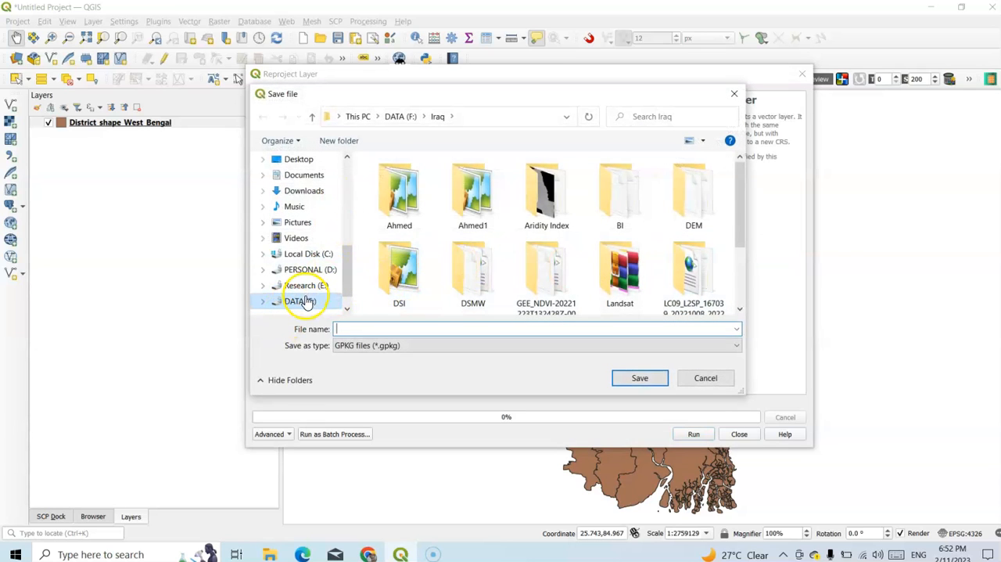
left_click(301, 301)
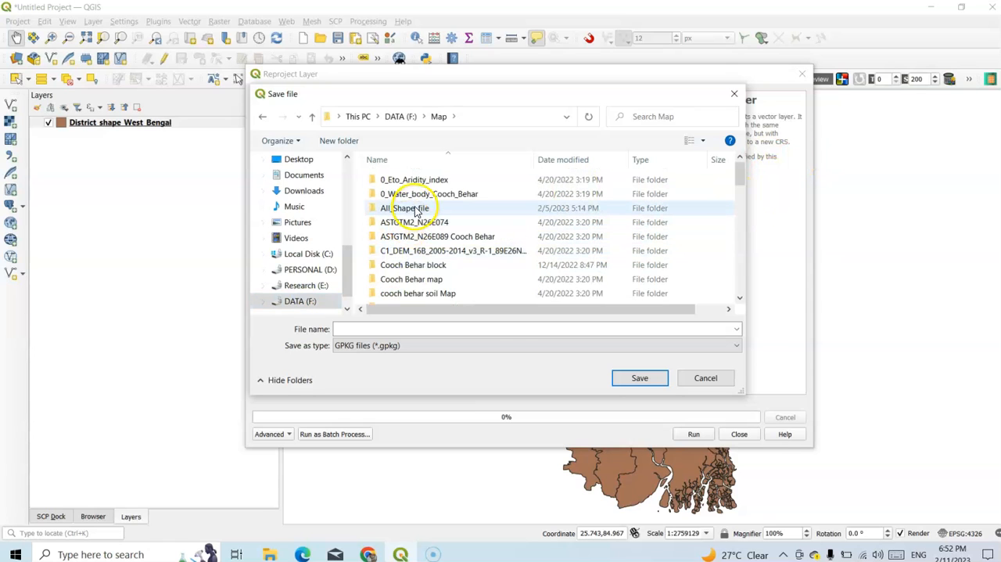
double_click(403, 206)
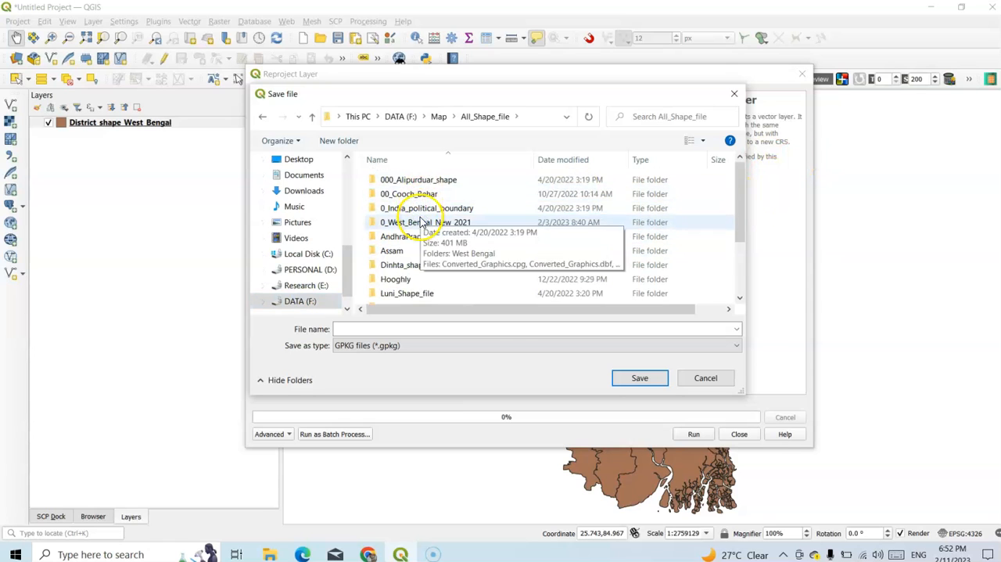
double_click(427, 222)
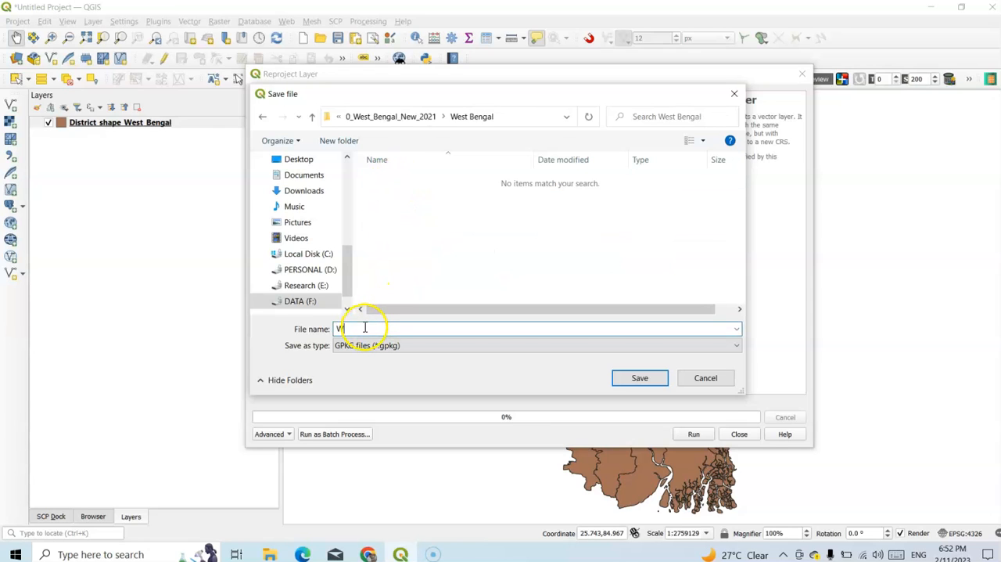
- Name the reprojected output WBShape and save it there
type("WBSha")
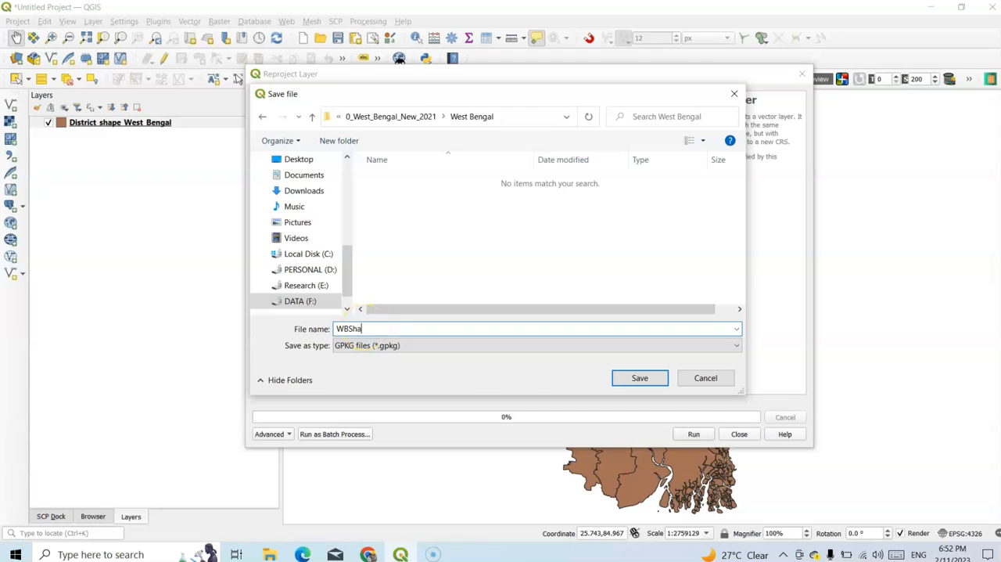
type("peUTM")
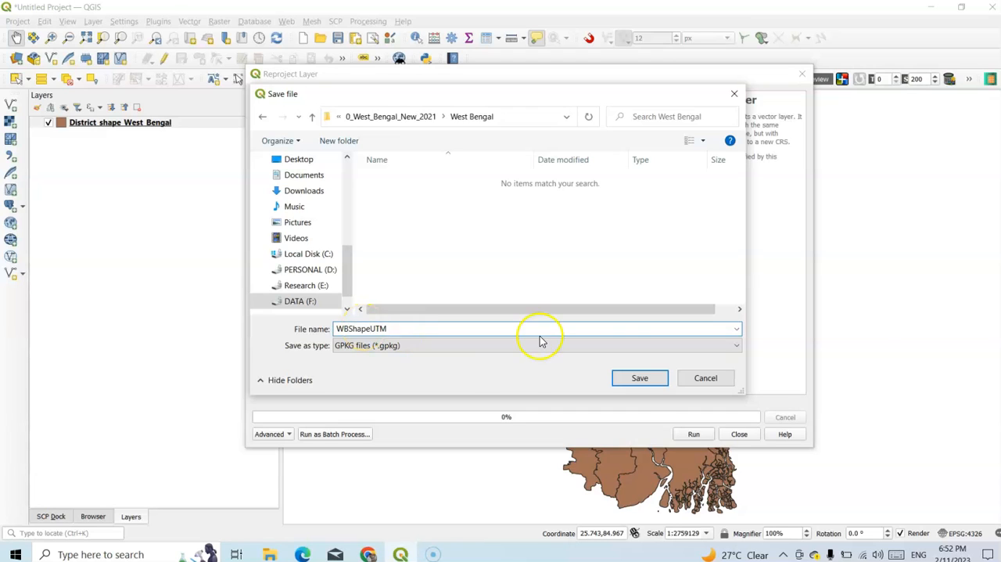
left_click(640, 377)
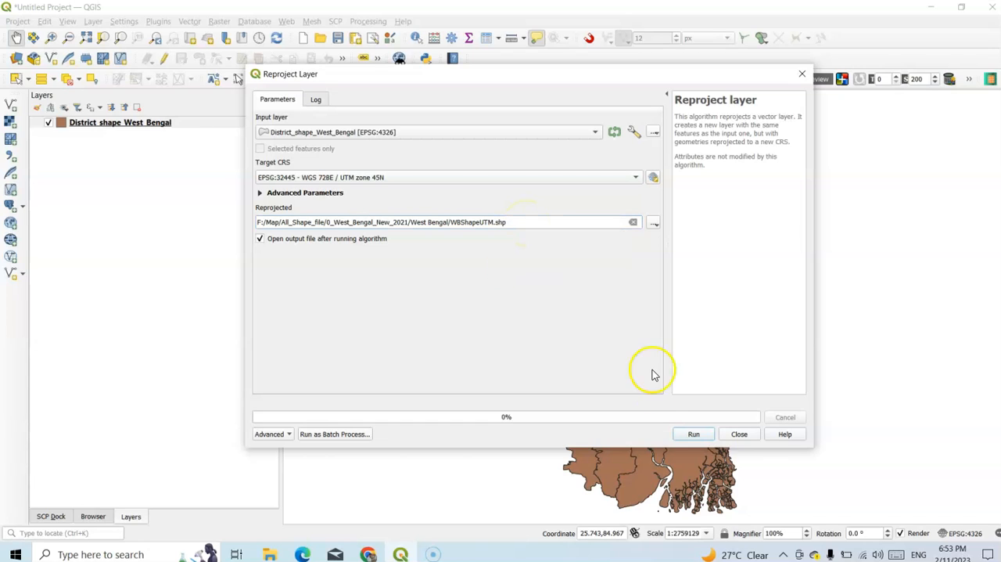
mouse_move(693, 435)
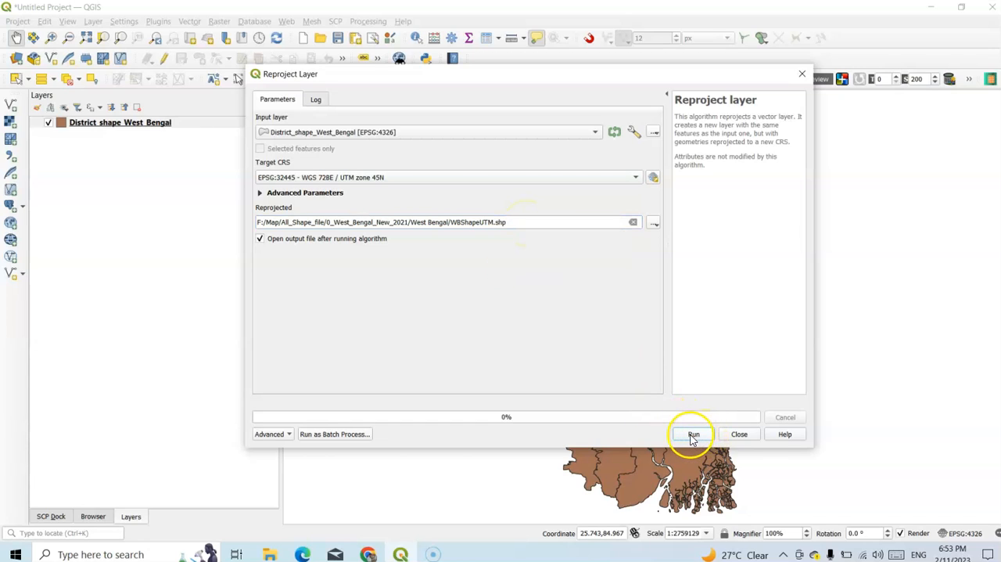
- Run the reprojection and check WBShapeUTM's properties confirm the UTM zone 45N CRS
left_click(693, 435)
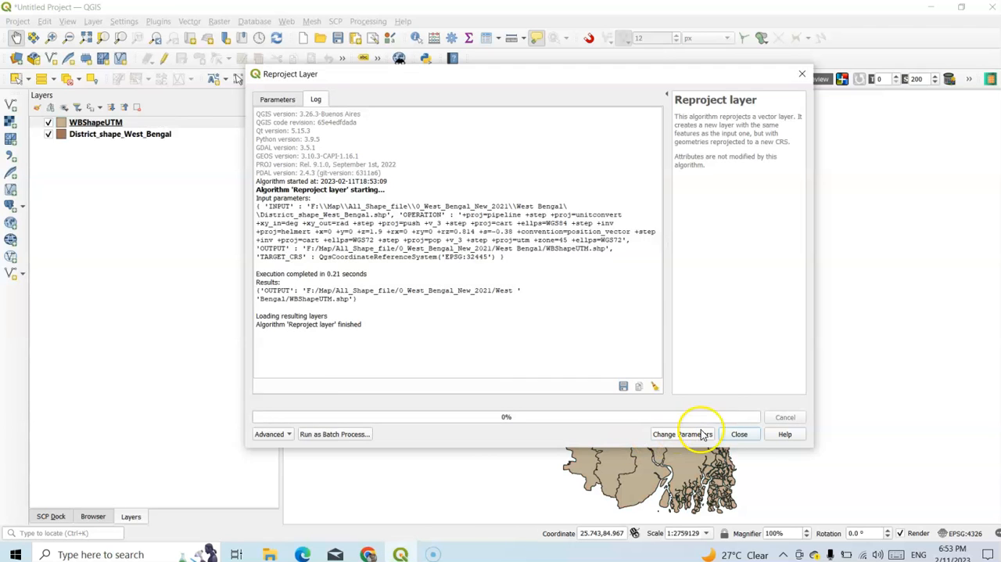
left_click(738, 434)
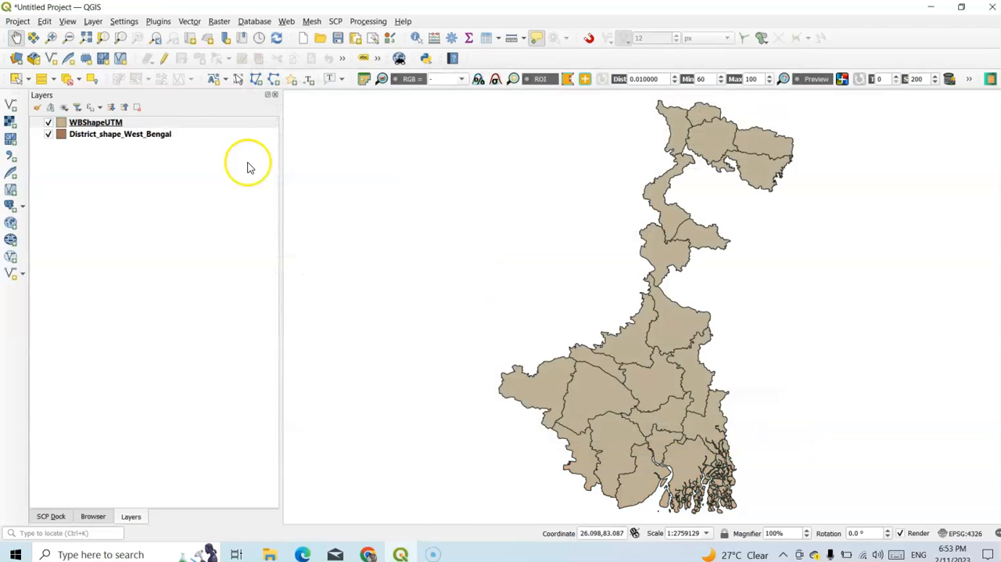
right_click(96, 122)
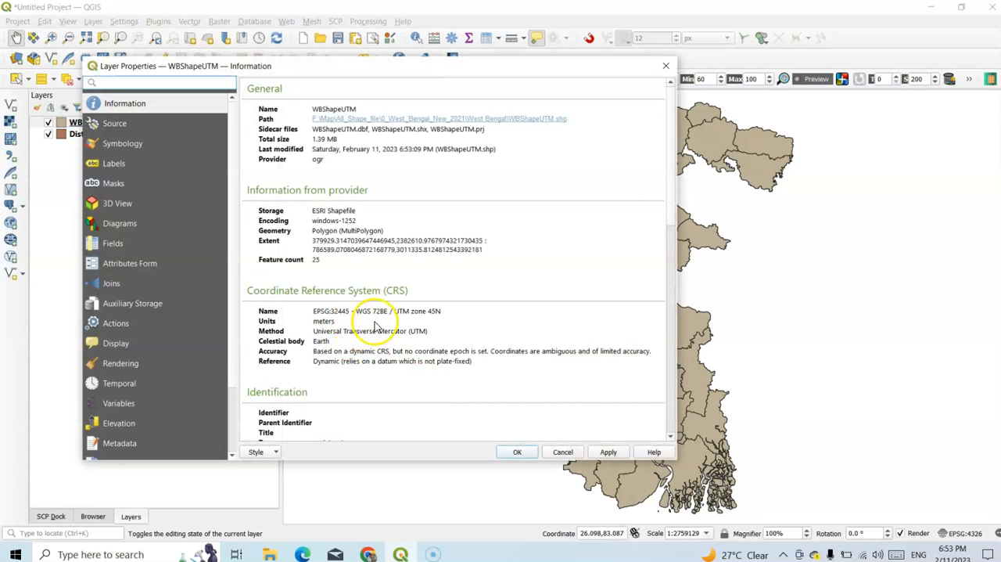
mouse_move(405, 319)
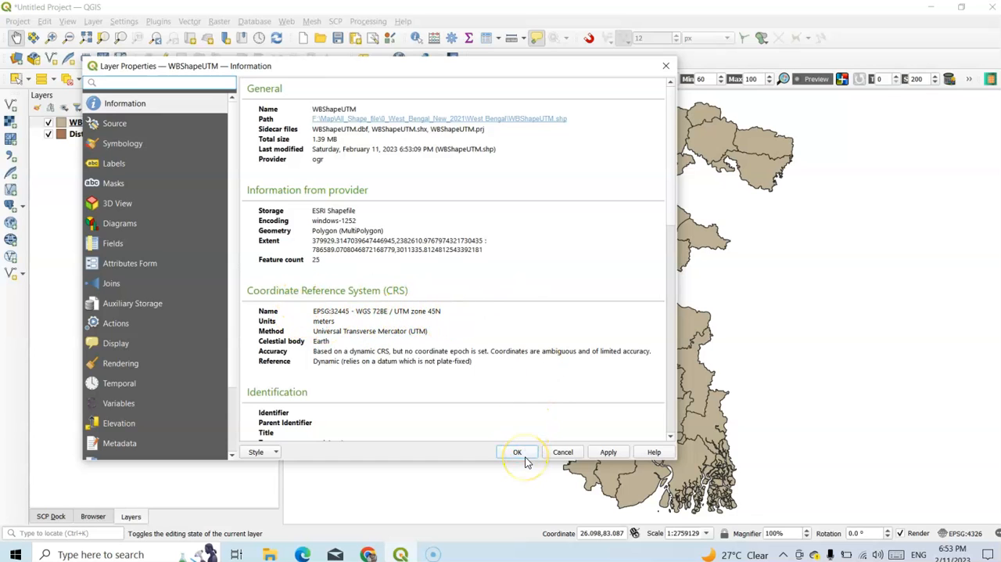
left_click(516, 451)
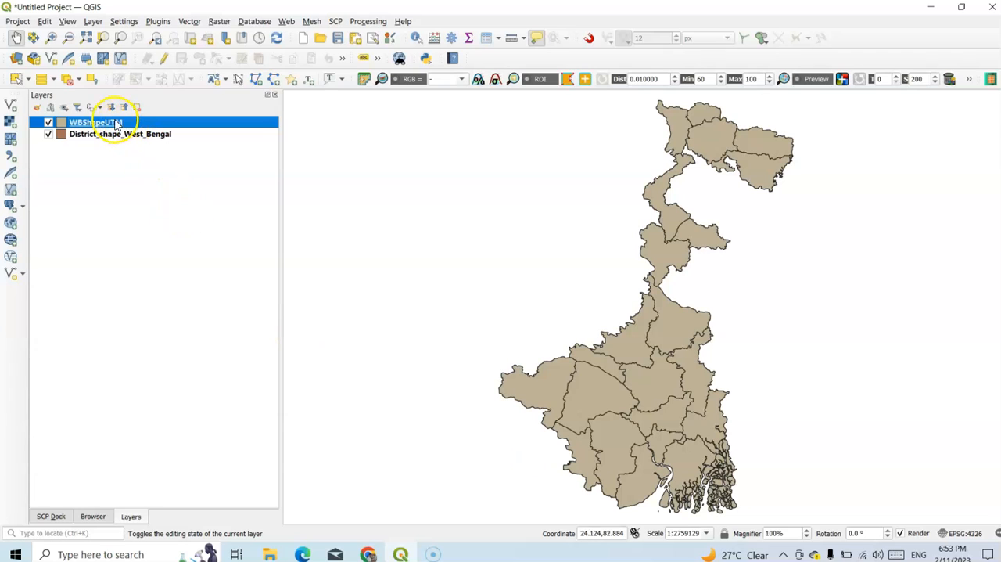
right_click(94, 122)
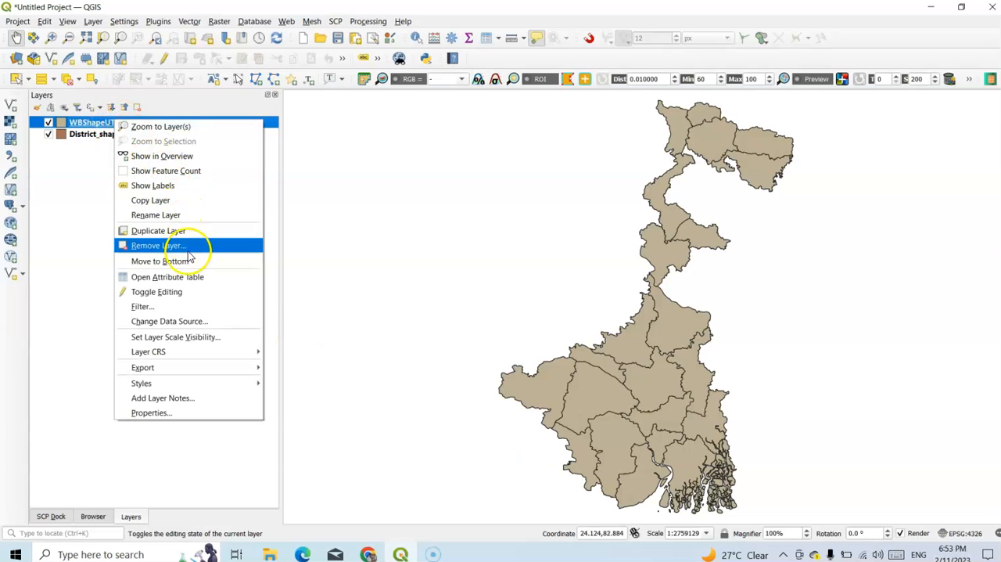
- Show the WBShapeUTM attribute table with its 25 district rows
left_click(167, 275)
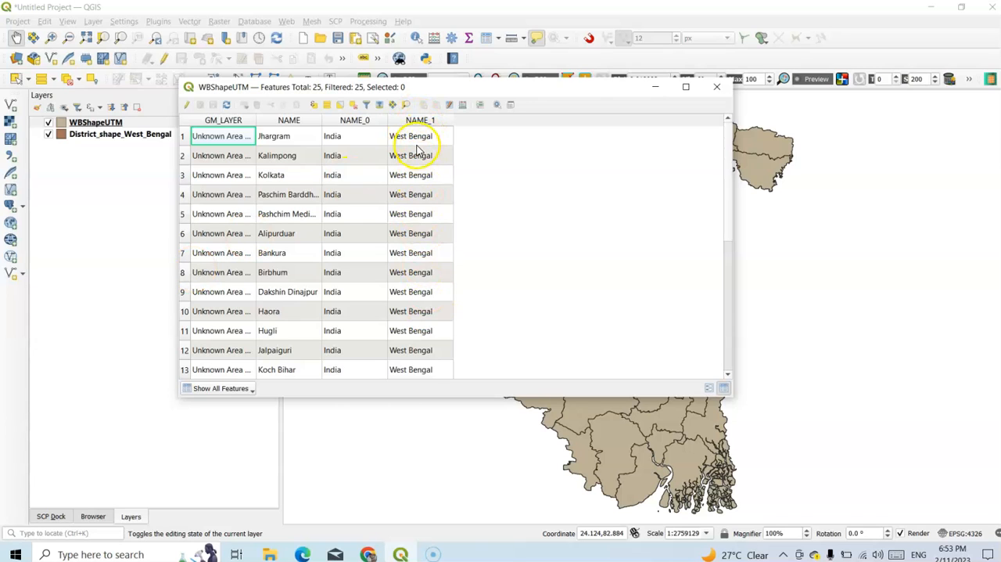
mouse_move(451, 113)
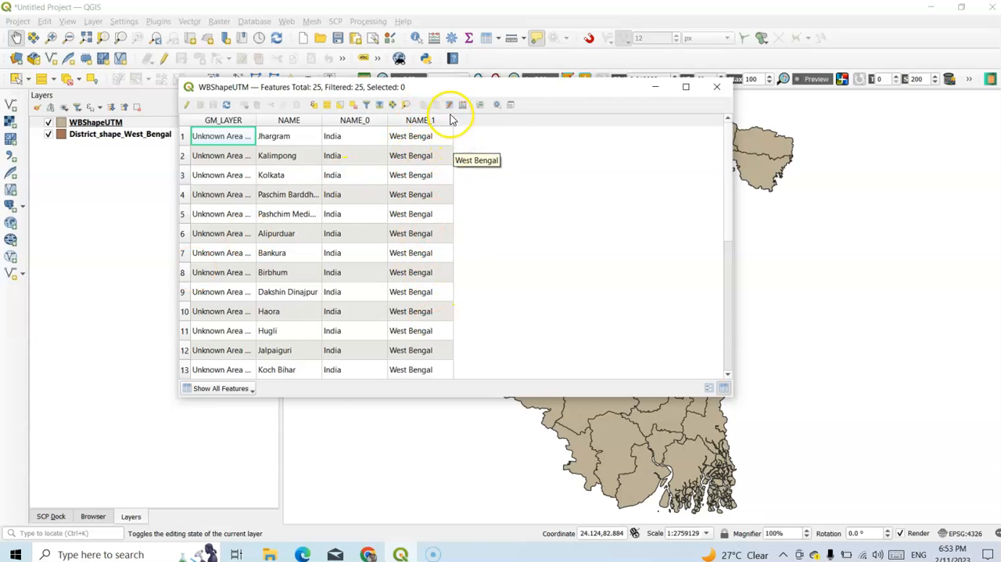
mouse_move(463, 103)
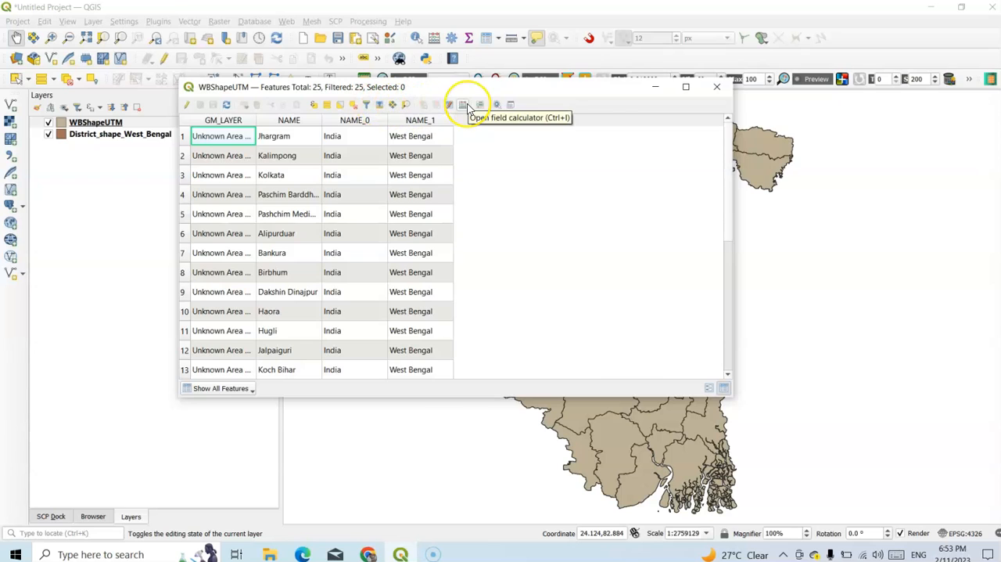
mouse_move(468, 103)
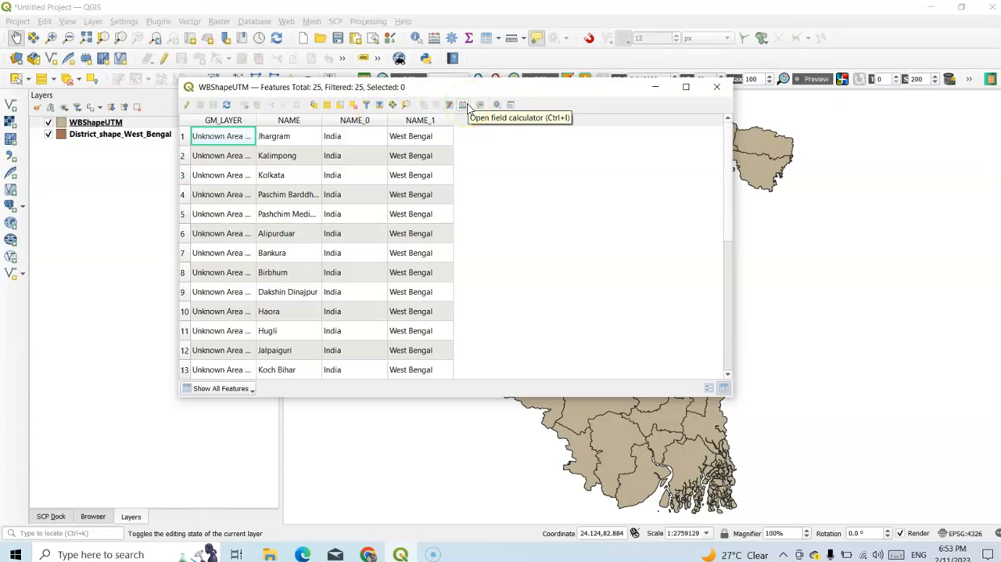
- In the field calculator, define a new field Area as Decimal number (real) with precision 2
left_click(463, 103)
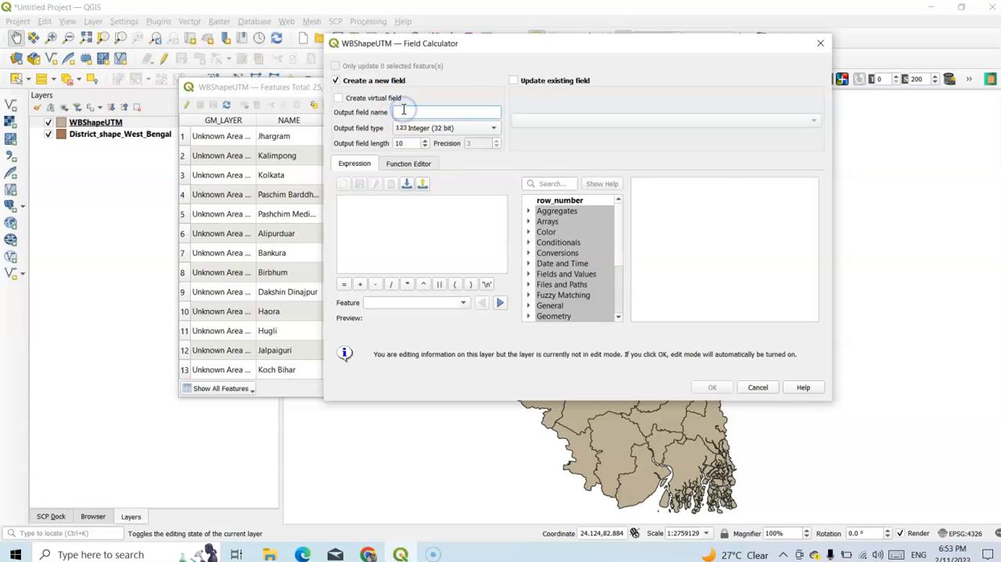
type("Area")
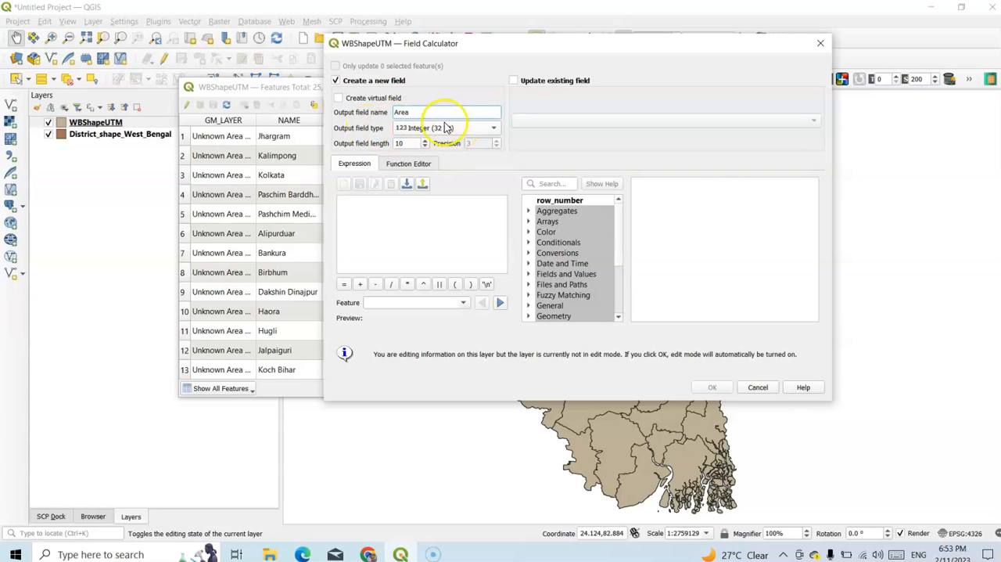
left_click(493, 129)
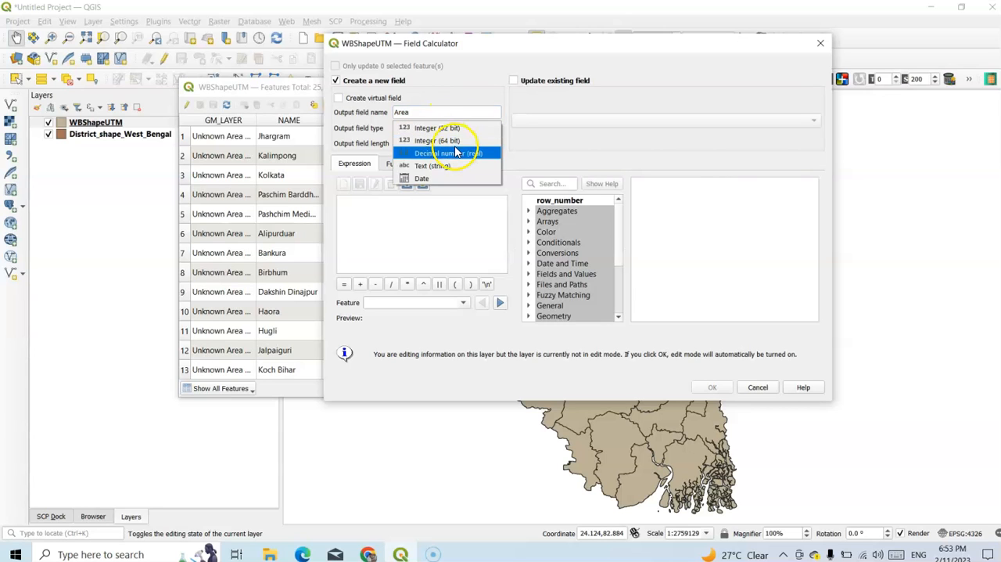
left_click(447, 154)
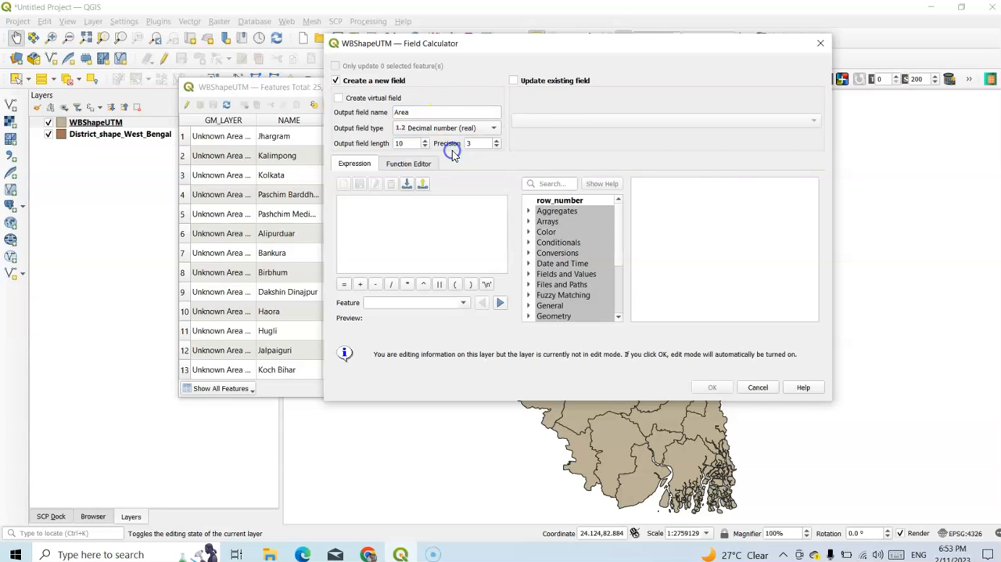
mouse_move(482, 169)
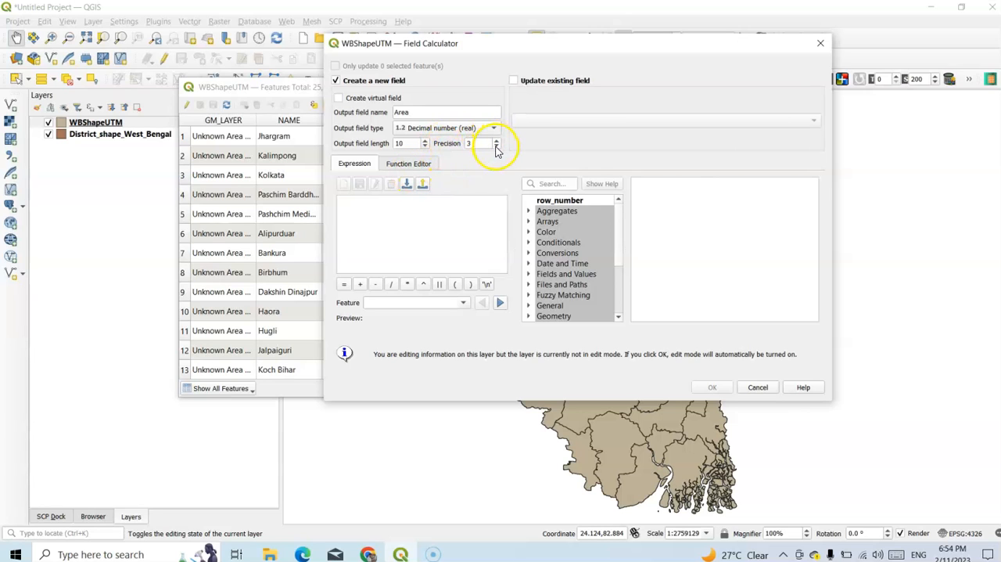
left_click(480, 144)
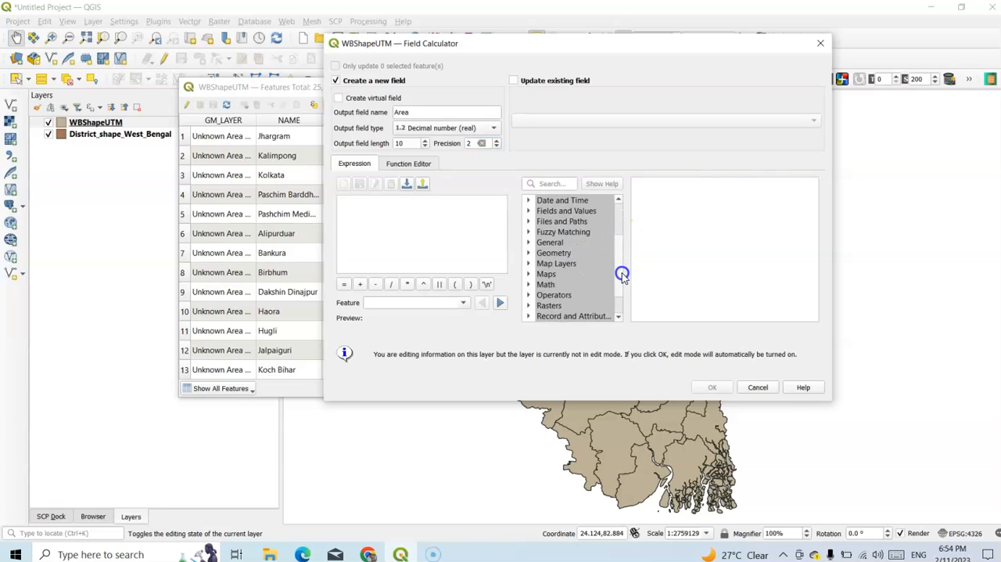
mouse_move(551, 254)
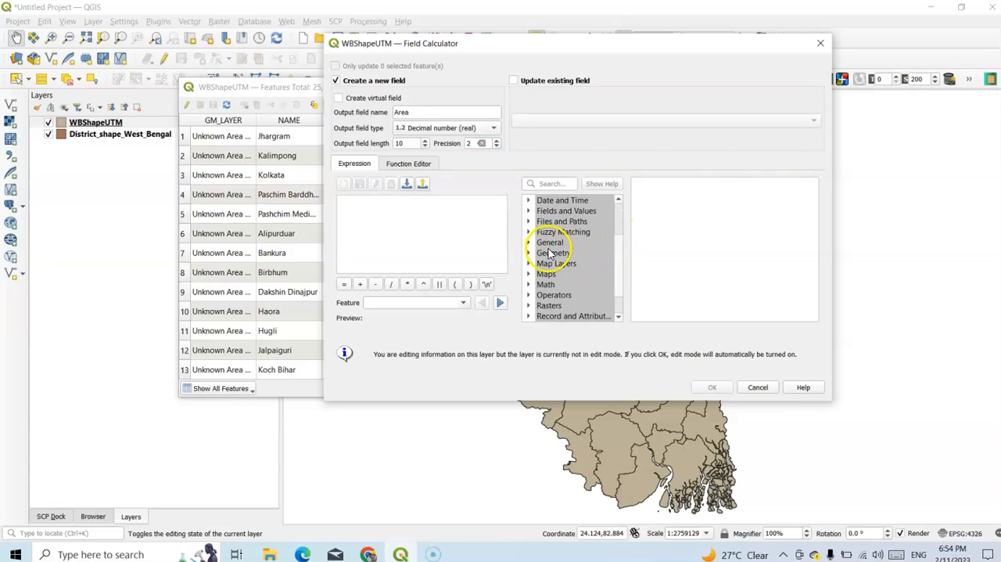
- Enter the expression $area / 1000000 and apply it to fill the Area column in km²
left_click(554, 252)
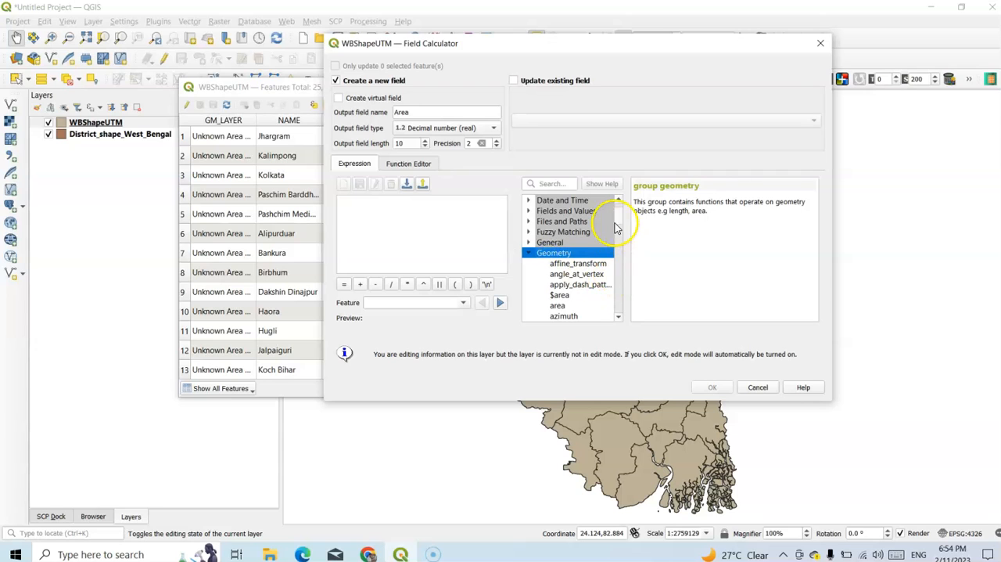
scroll("up", 3)
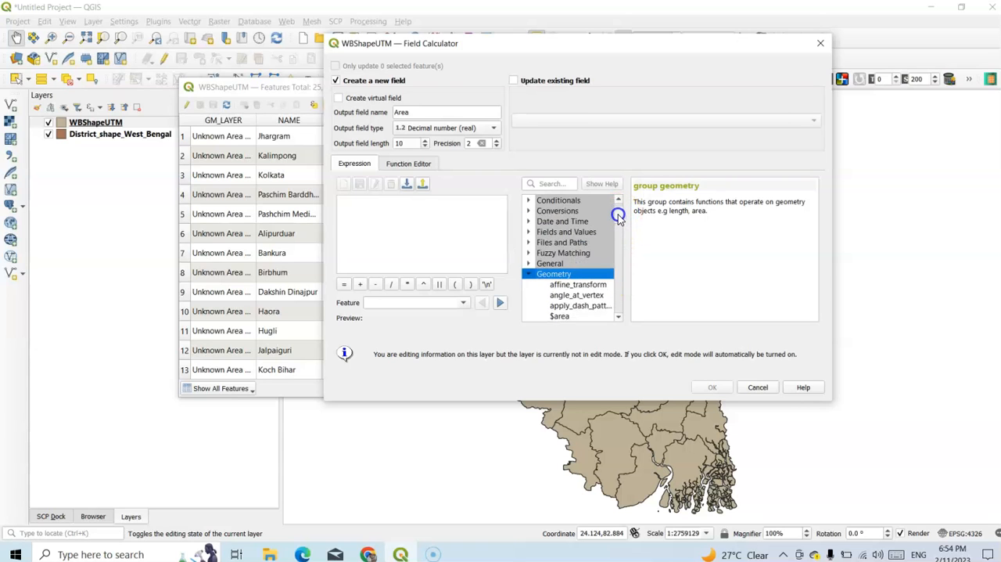
double_click(560, 316)
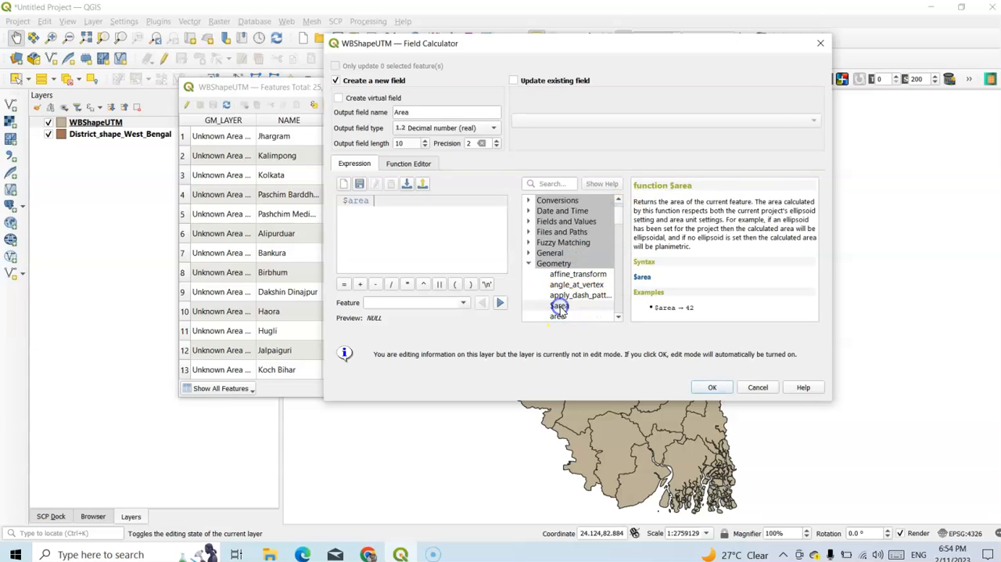
mouse_move(382, 204)
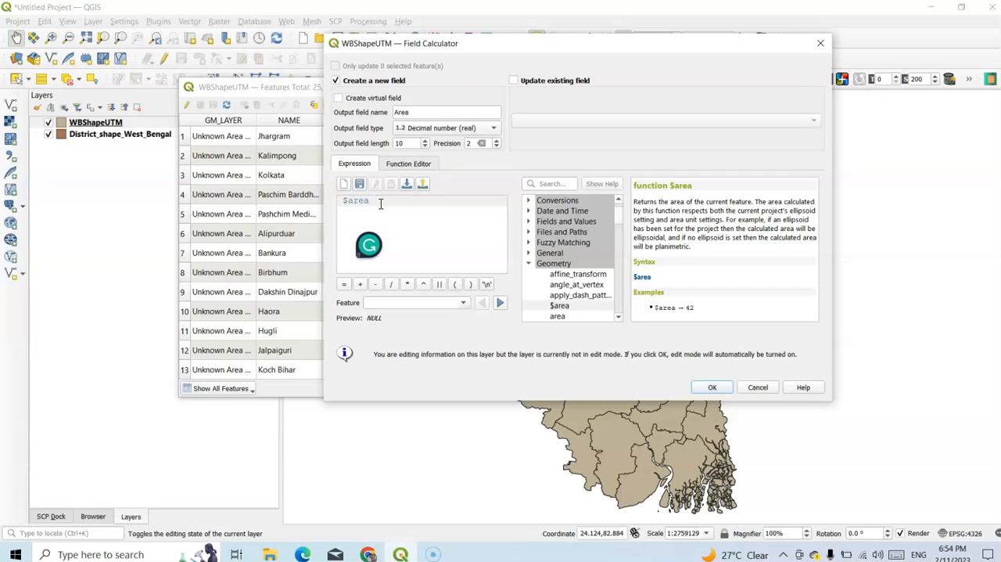
mouse_move(384, 436)
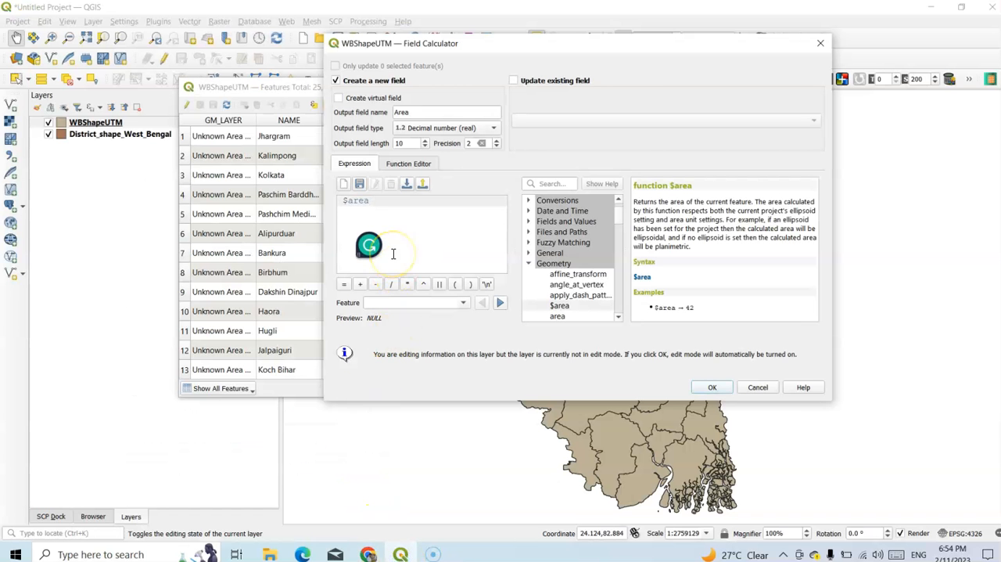
left_click(376, 283)
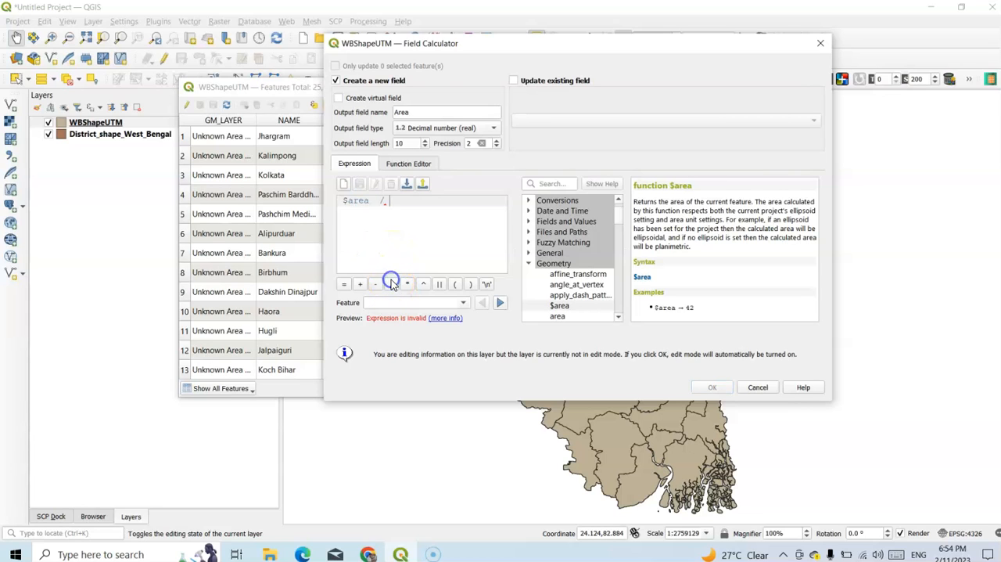
type("1")
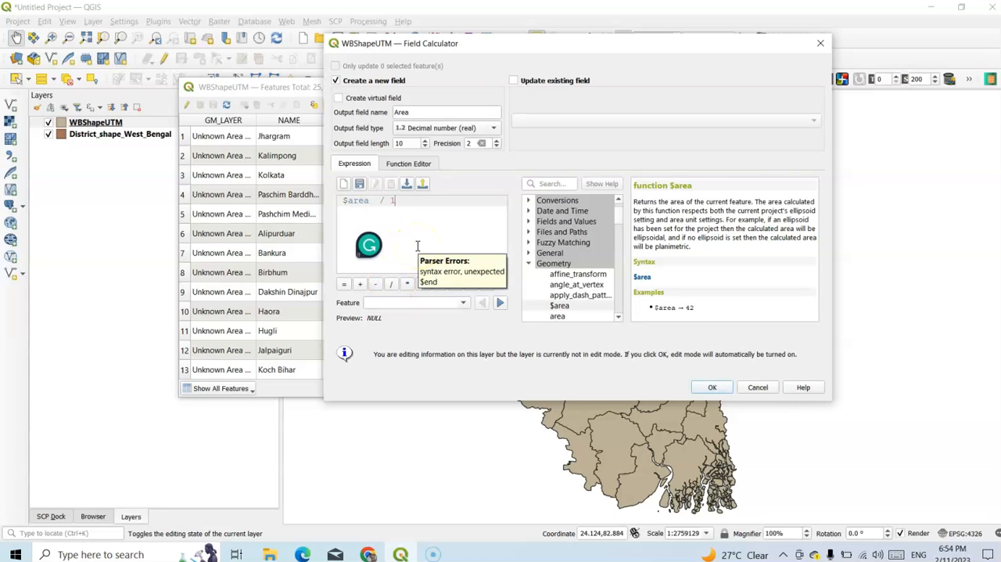
type("000000")
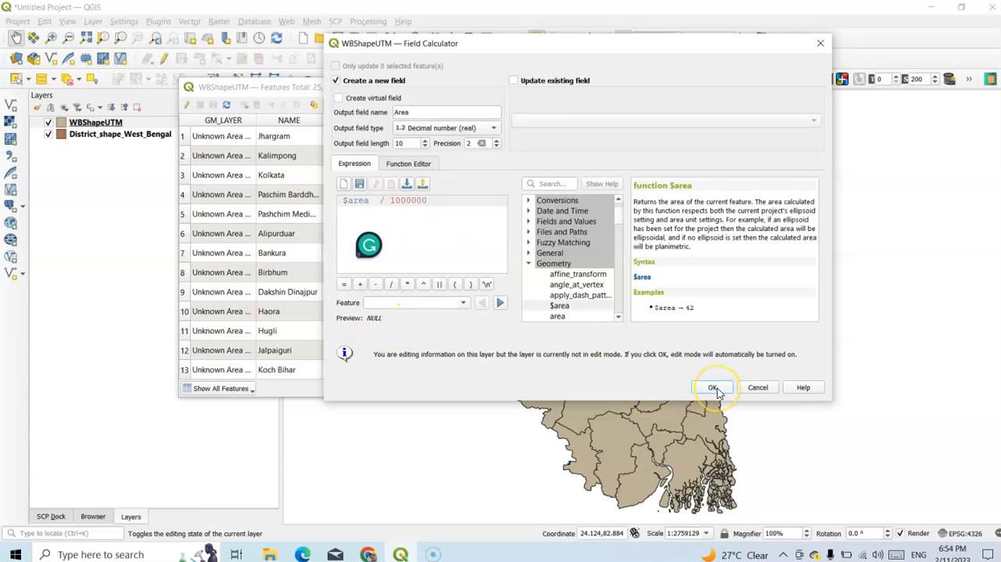
left_click(712, 387)
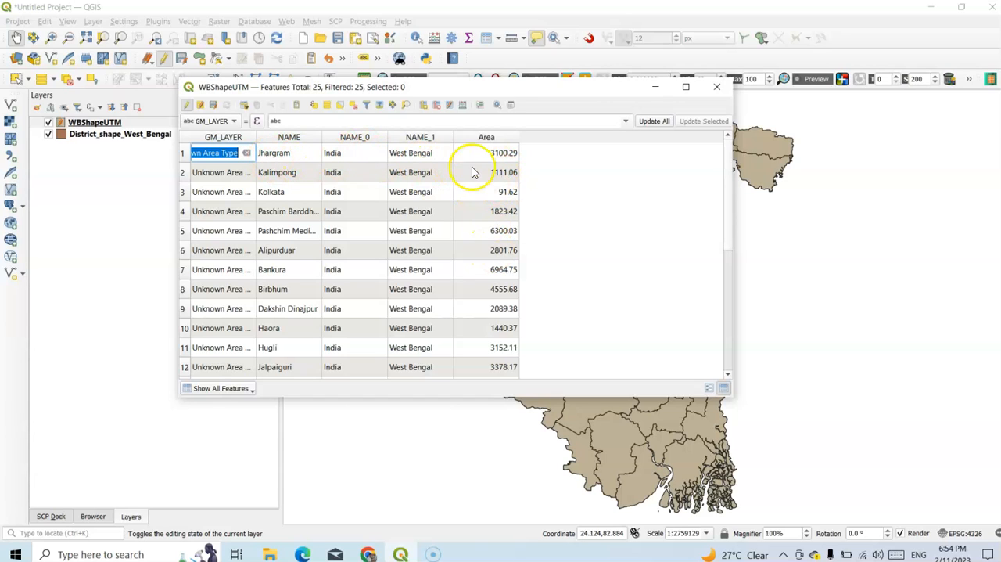
mouse_move(491, 191)
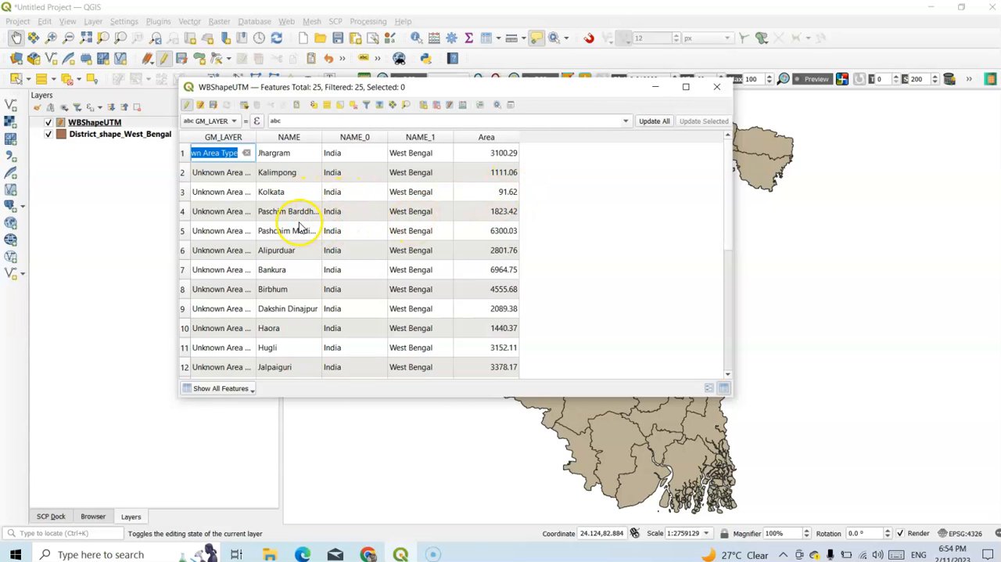
mouse_move(493, 274)
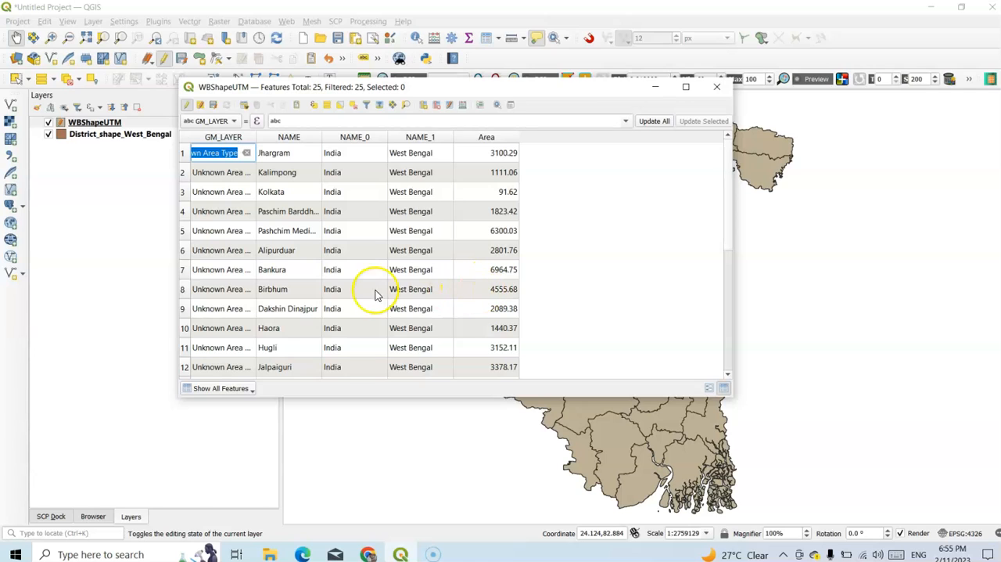
mouse_move(492, 276)
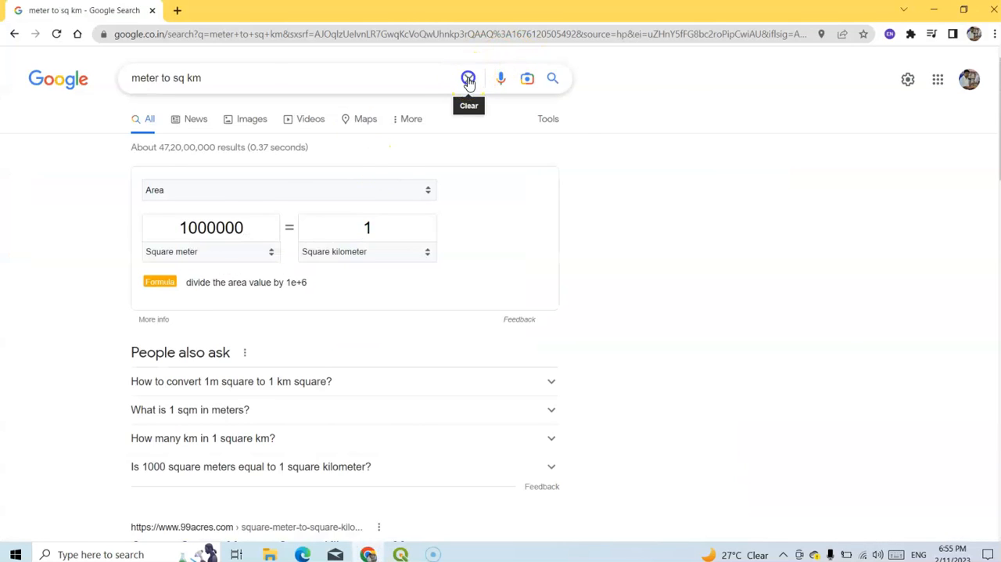
- Search Google for 'Bankura district' to get its reference area
left_click(470, 79)
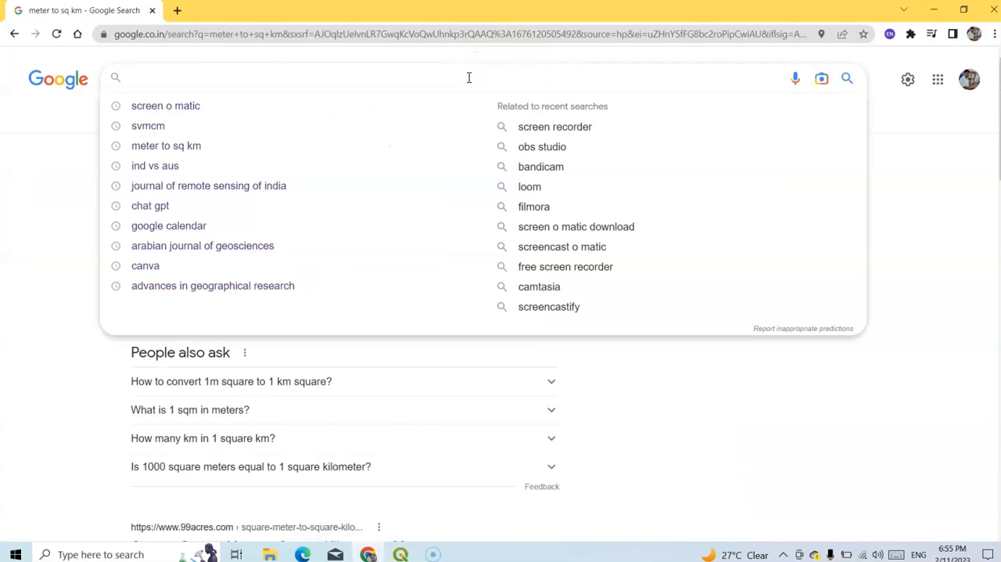
type("Ba")
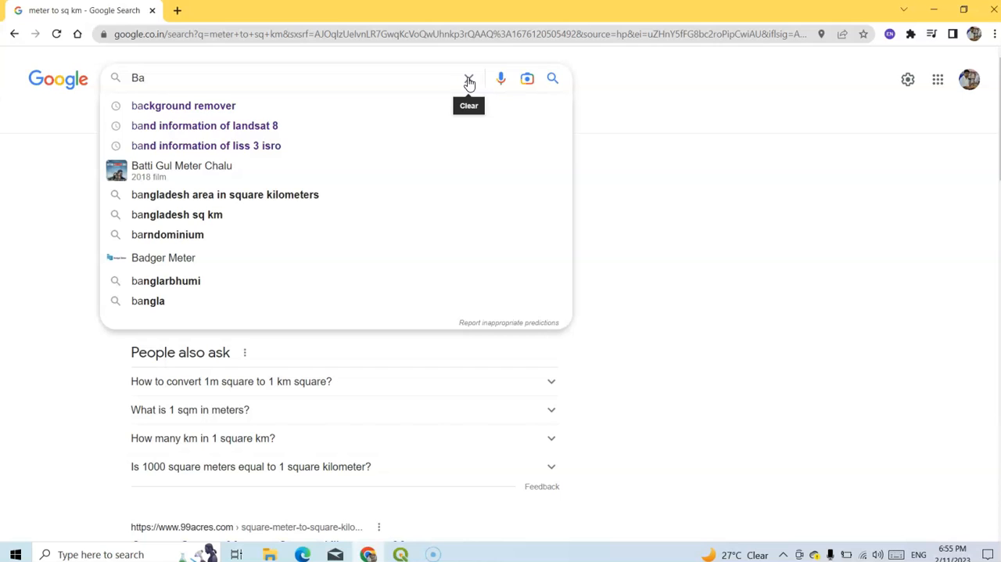
type("nkur")
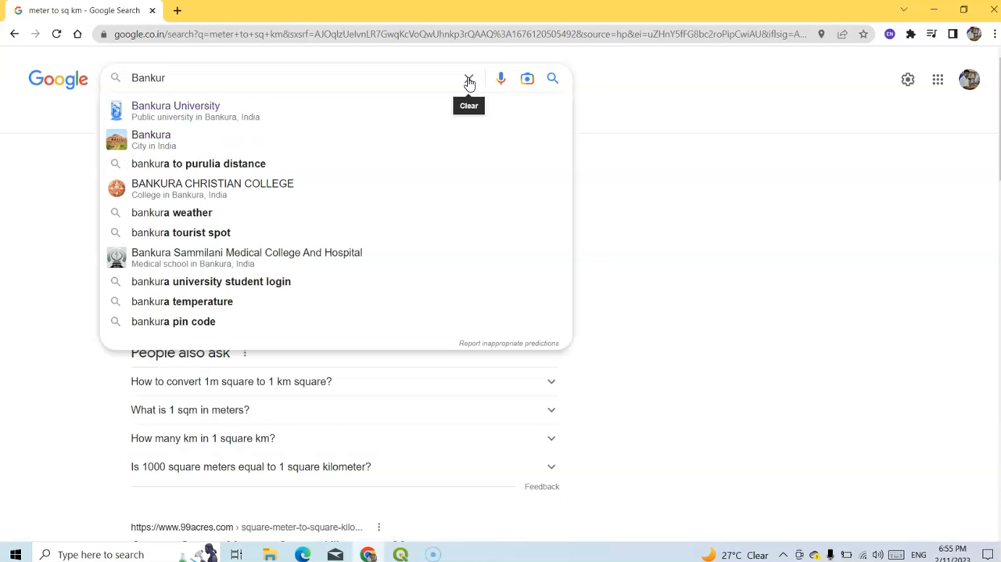
type("dist")
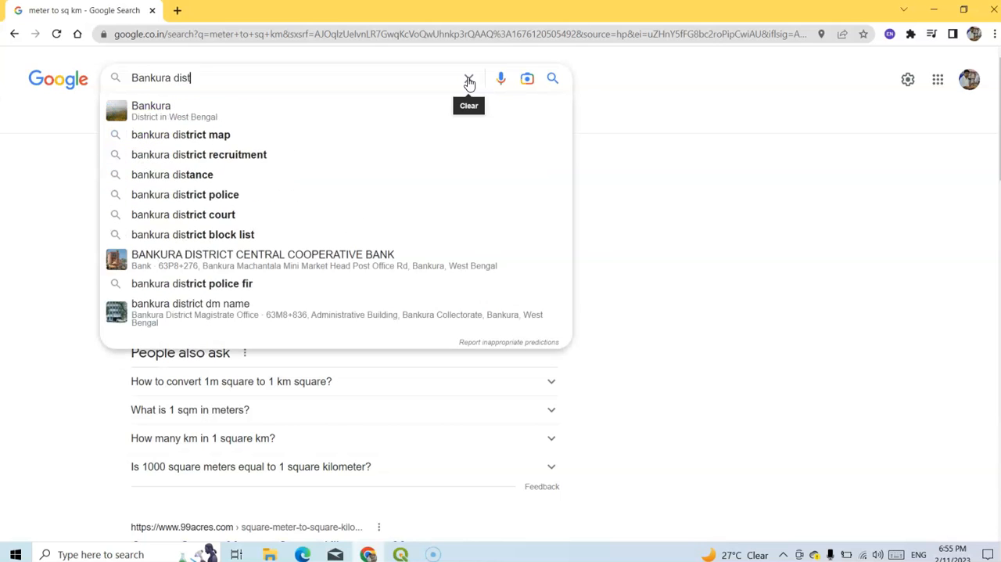
type("rict area")
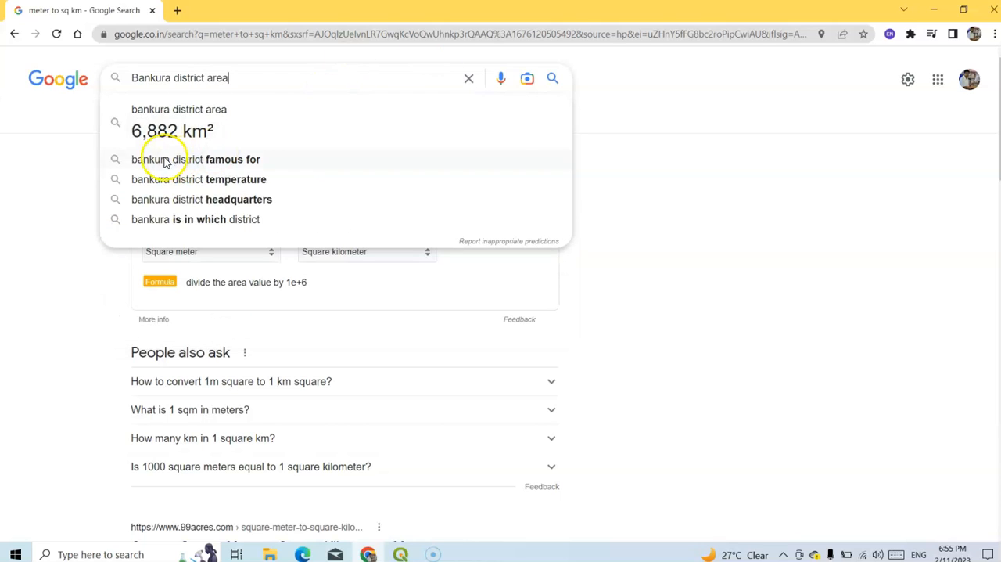
mouse_move(416, 529)
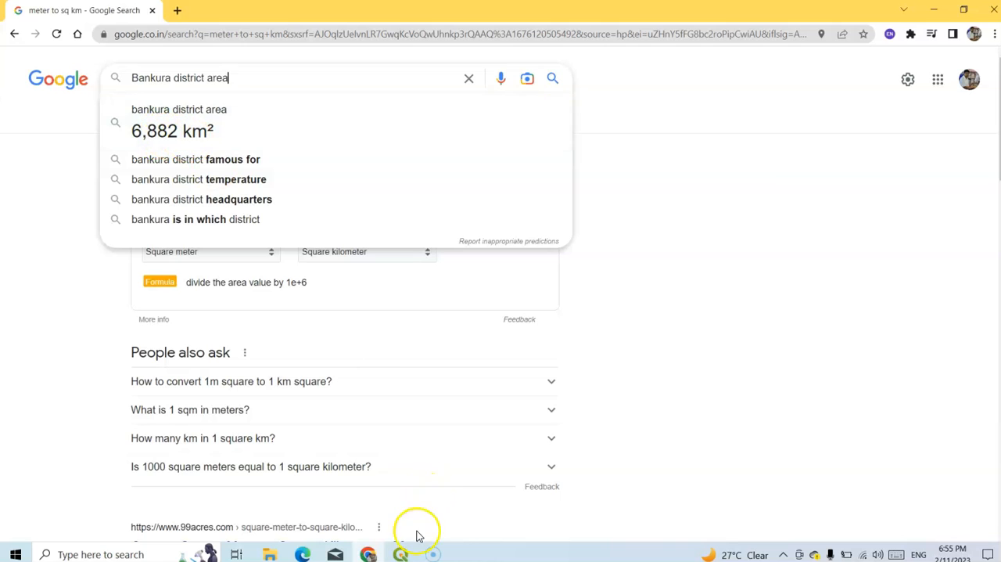
- Back in QGIS, select all 25 features in the WBShapeUTM attribute table
left_click(401, 553)
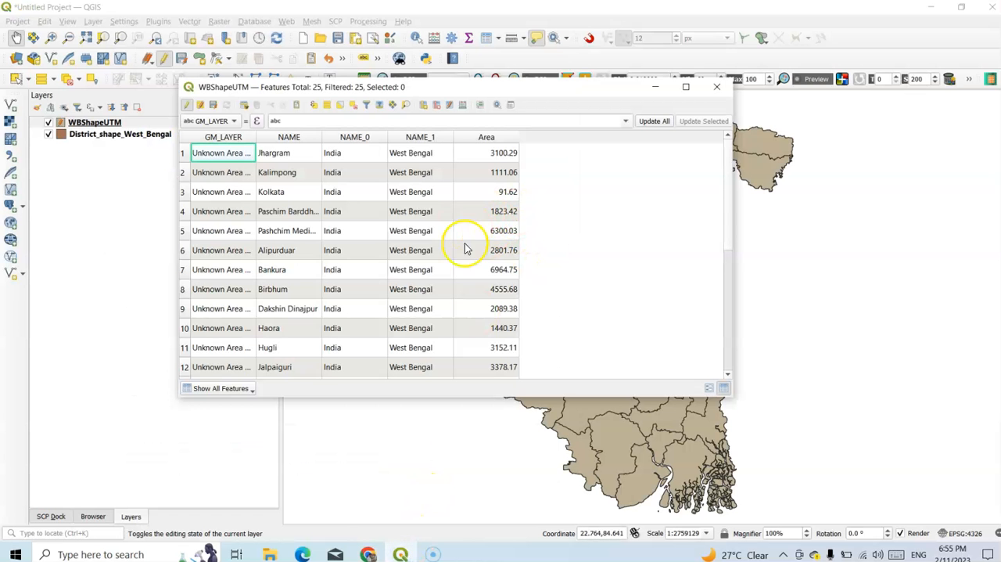
mouse_move(447, 274)
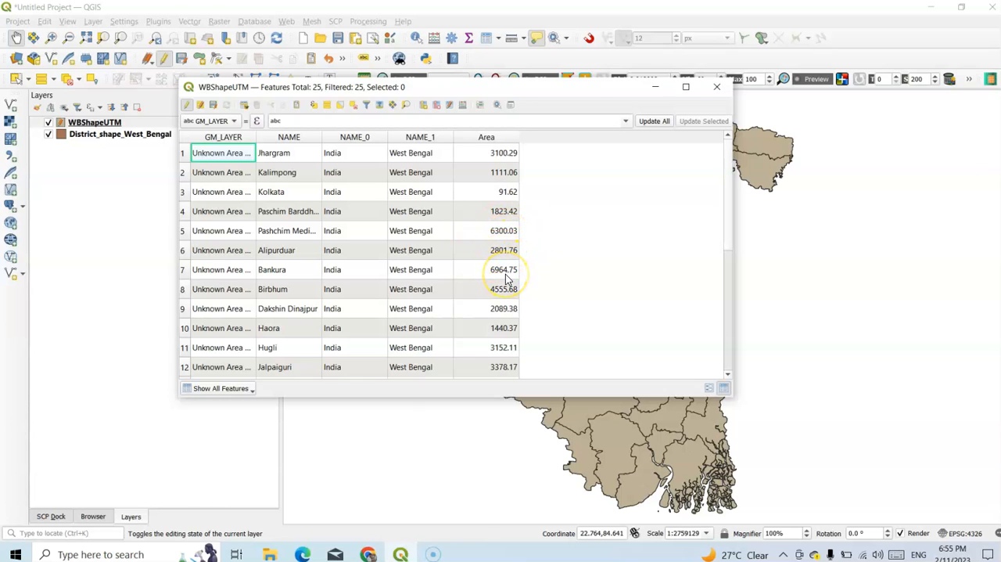
mouse_move(359, 186)
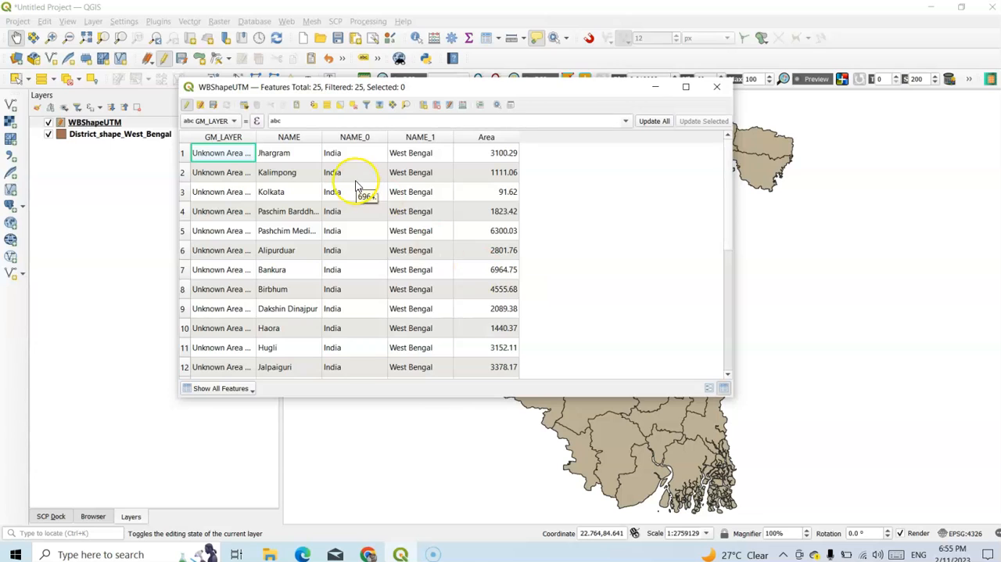
mouse_move(327, 108)
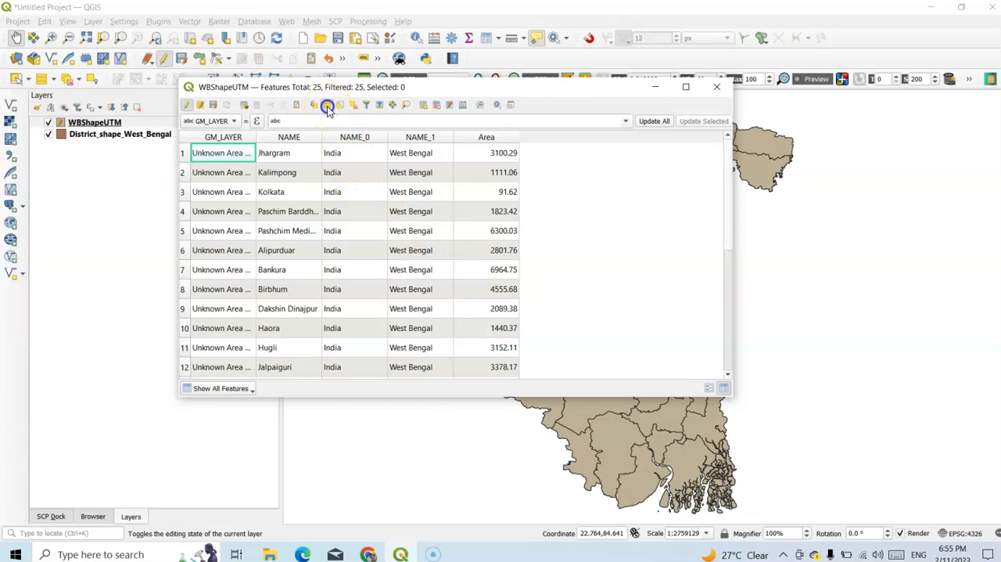
left_click(325, 104)
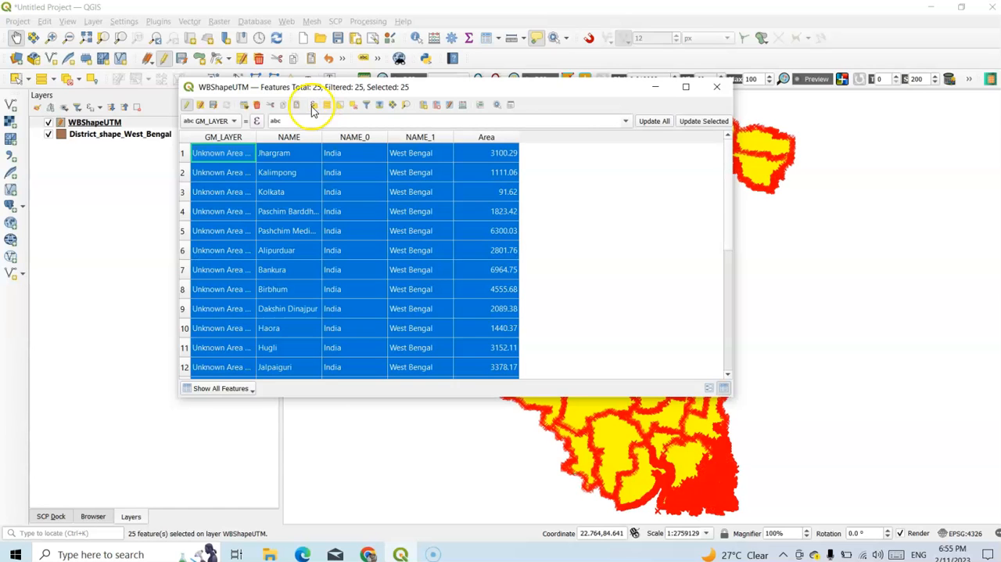
mouse_move(284, 103)
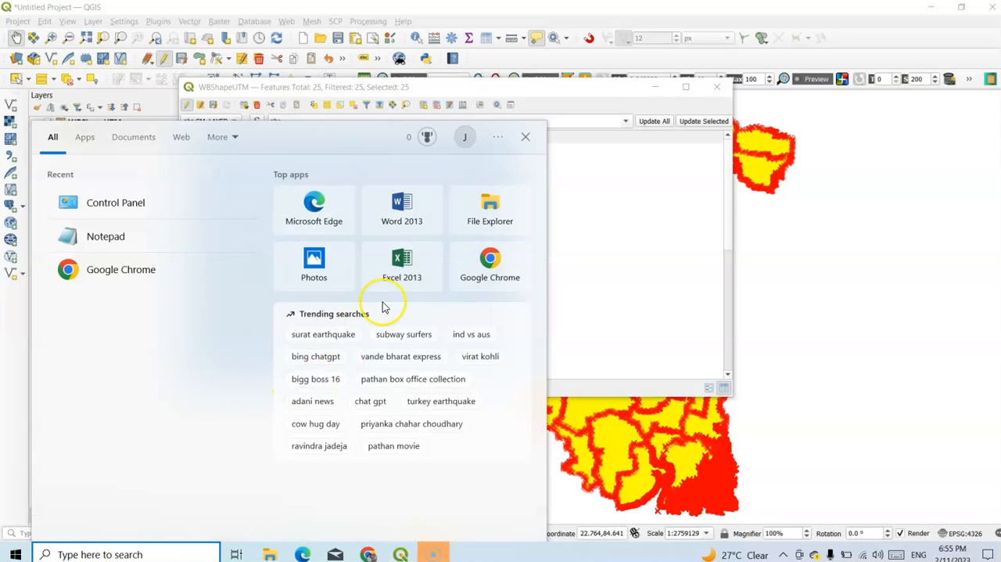
- Start Excel 2013 from the Start menu to receive the attribute rows
left_click(400, 266)
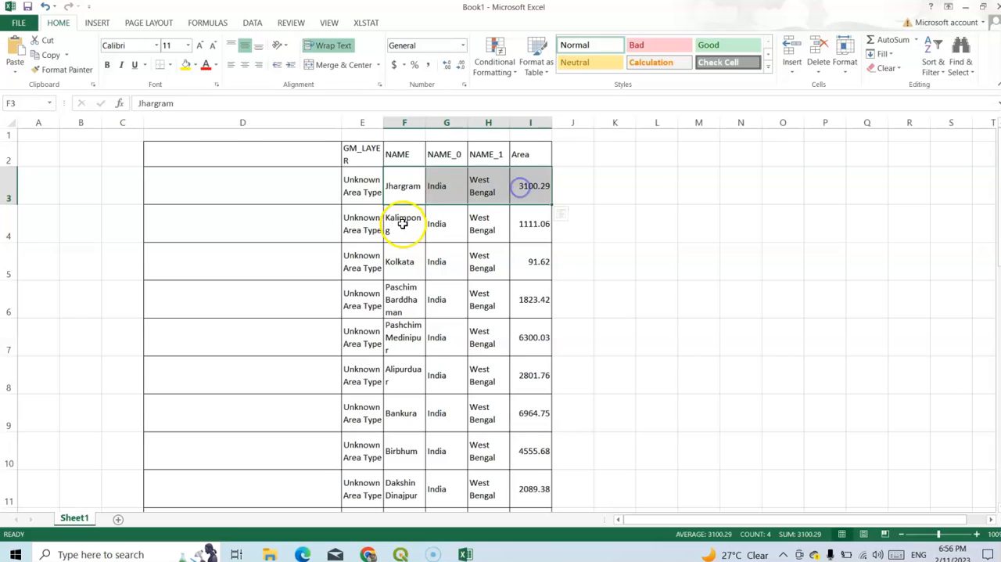
- Review the pasted district rows, selecting Paschim Barddhaman with Area 1823.42
left_click(404, 261)
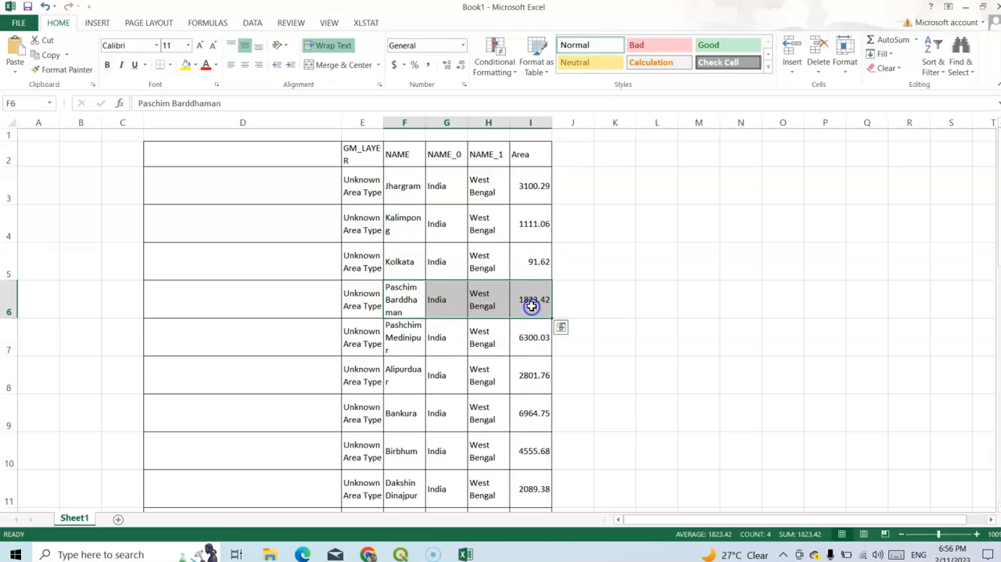
mouse_move(426, 124)
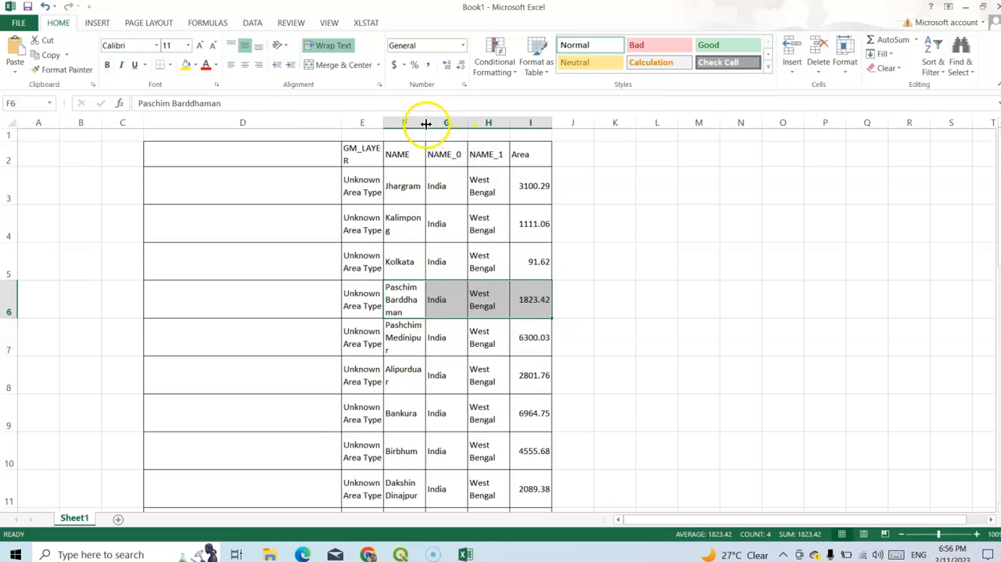